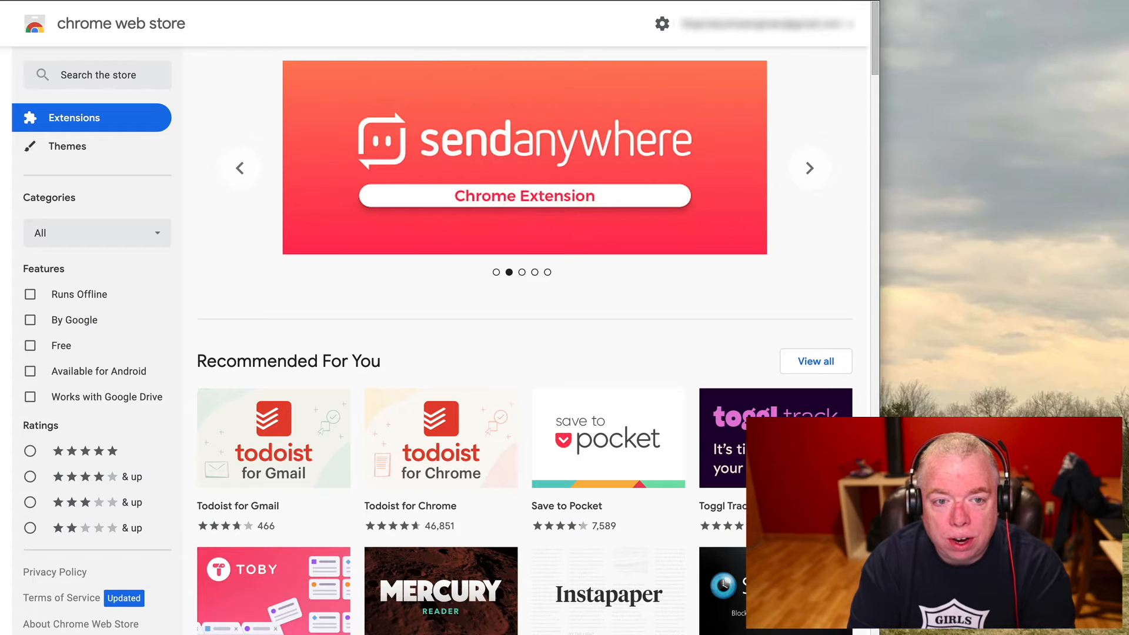
# Step: Search the store for 'remnote' and choose the 'remnote clipper' suggestion
pyautogui.click(809, 168)
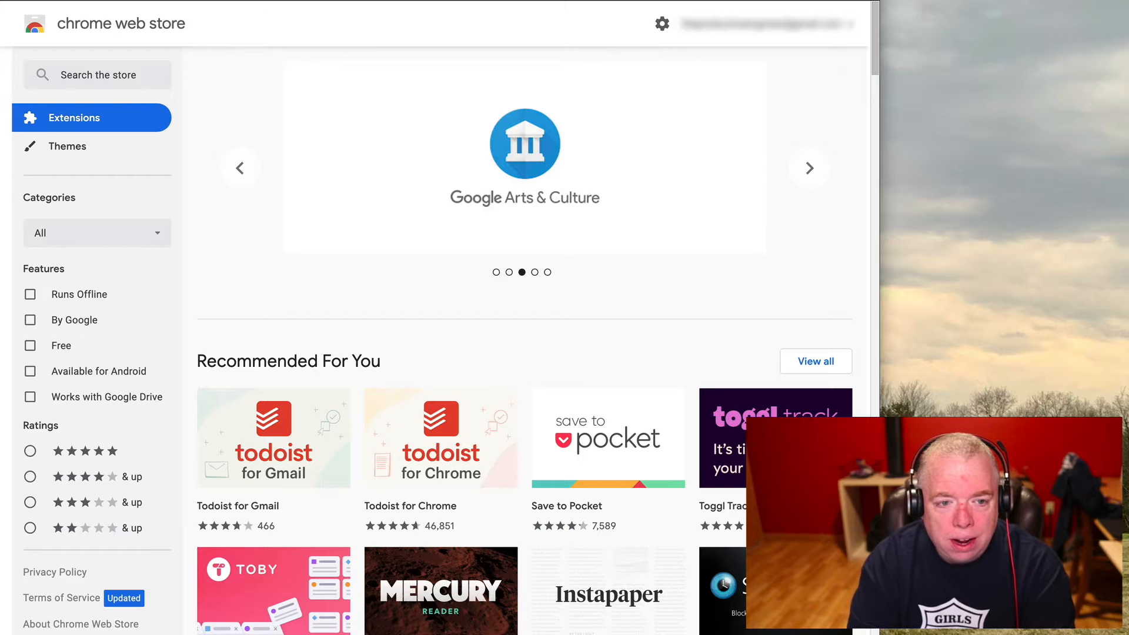
pyautogui.click(96, 75)
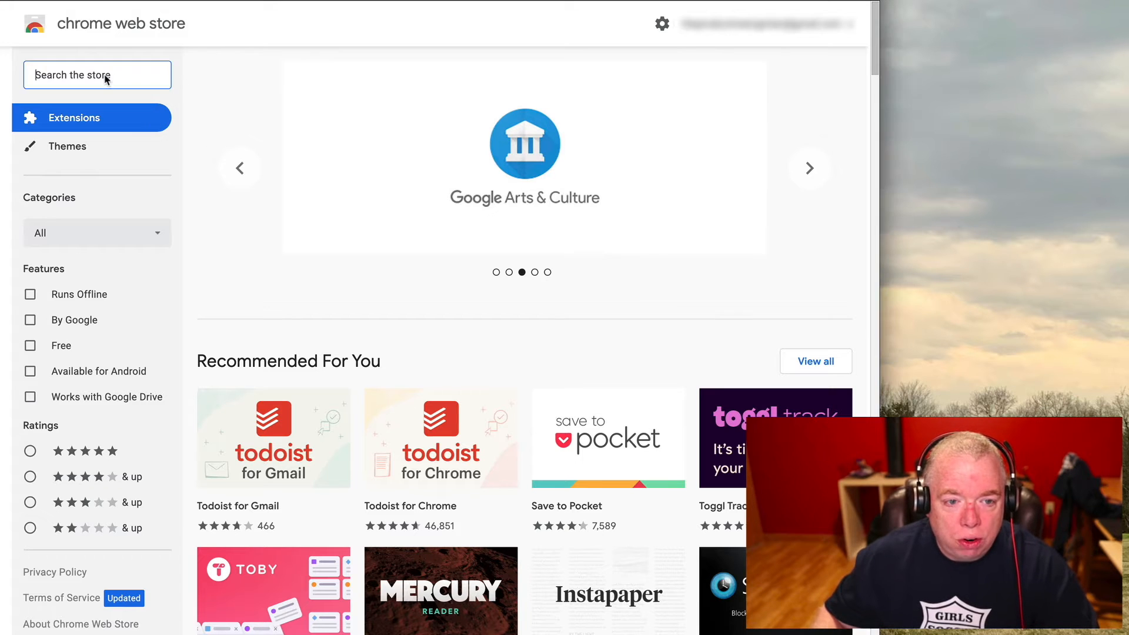
pyautogui.write('remnot')
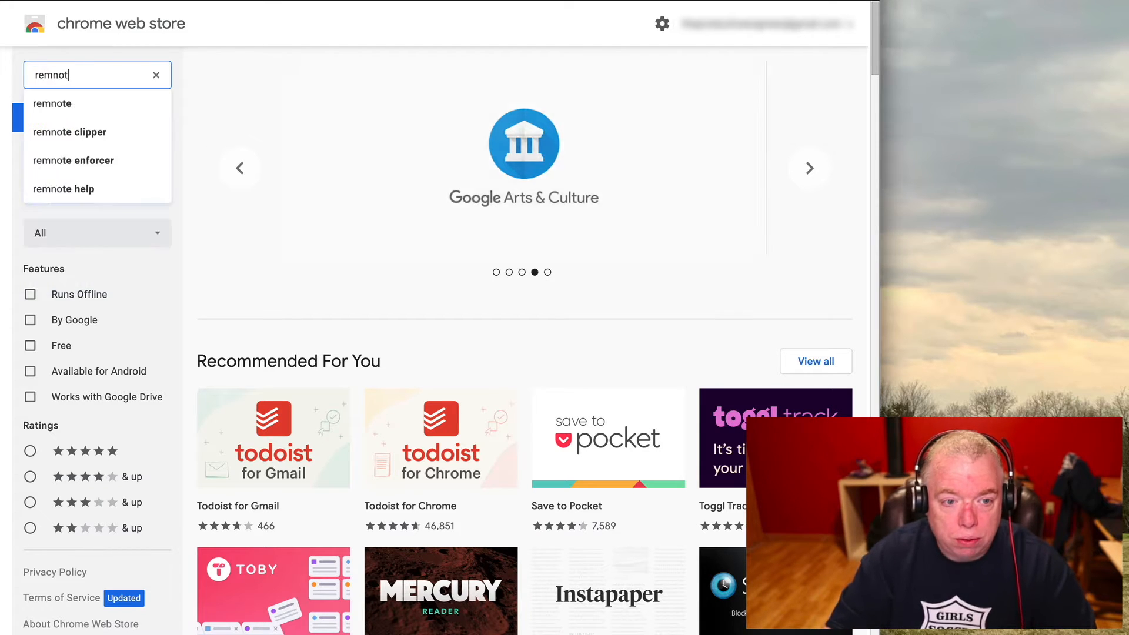
pyautogui.click(70, 132)
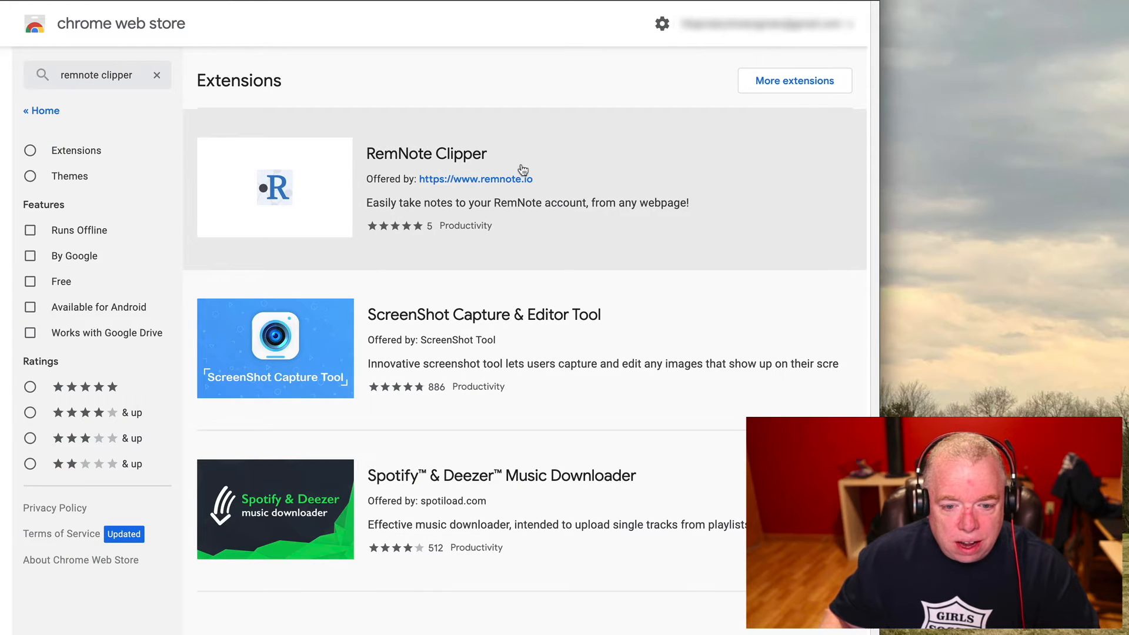
pyautogui.moveTo(432, 157)
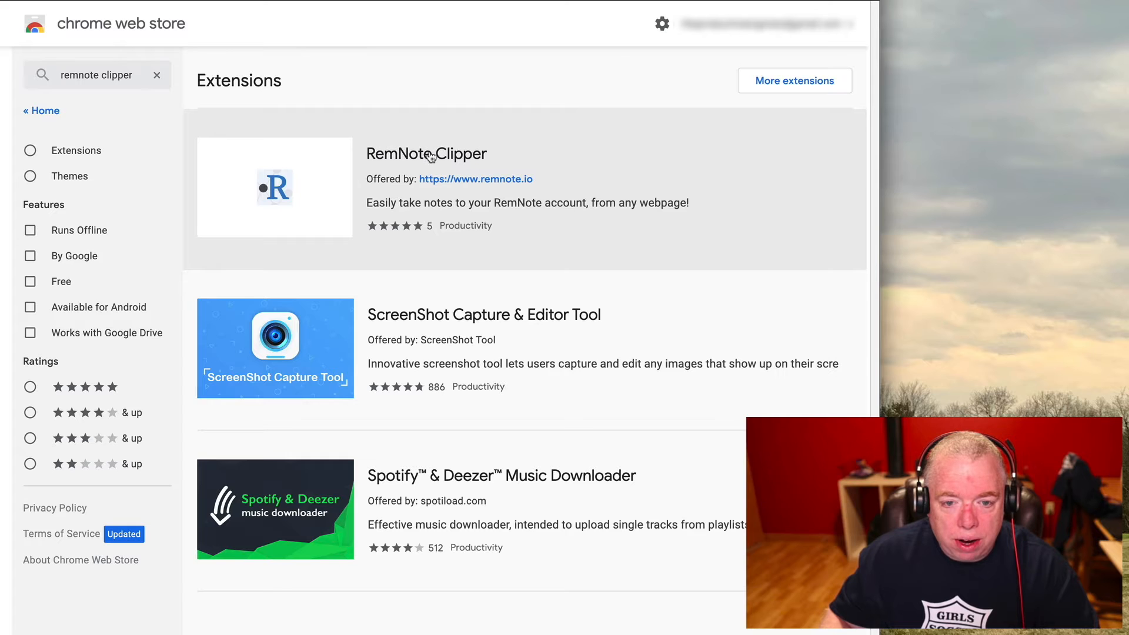
# Step: Review the RemNote Clipper details page and its overview
pyautogui.click(426, 153)
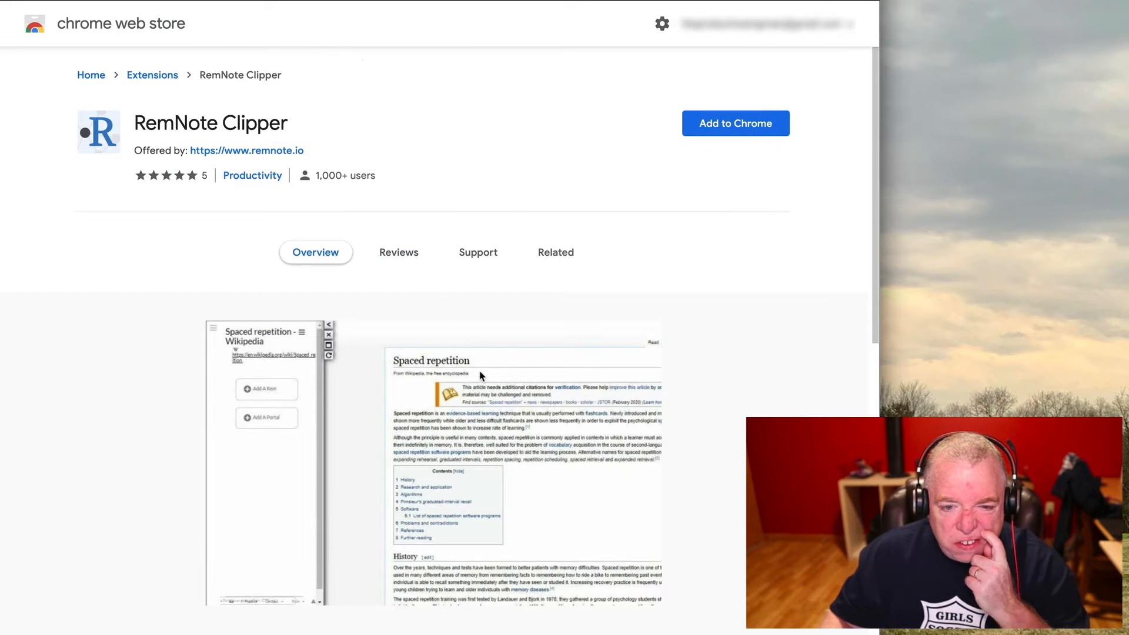
pyautogui.scroll(-3)
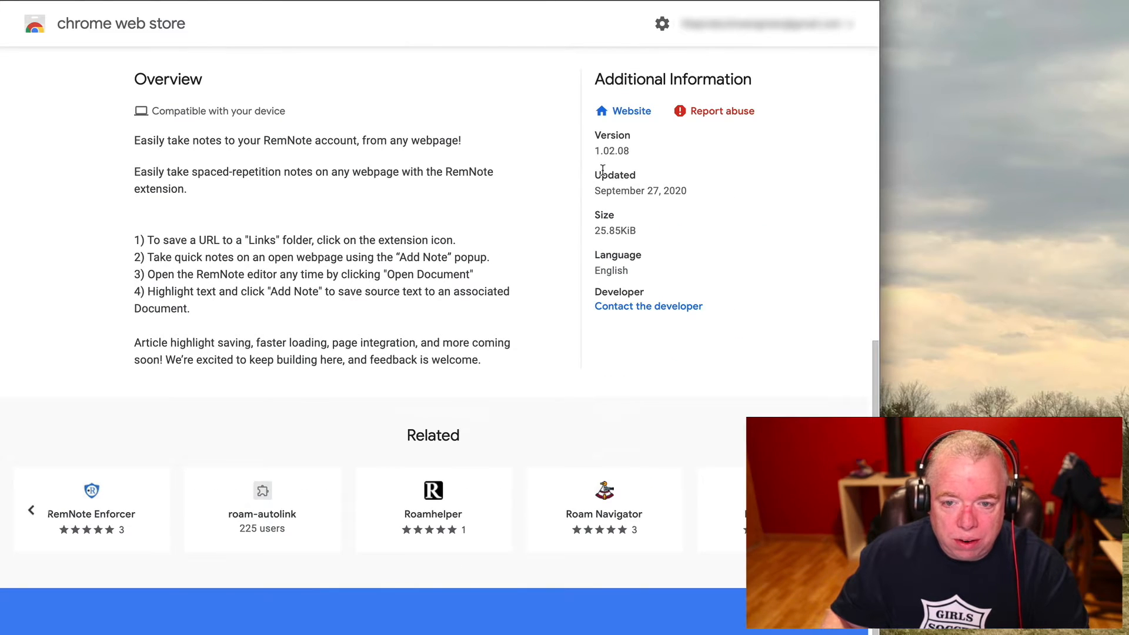
pyautogui.scroll(3)
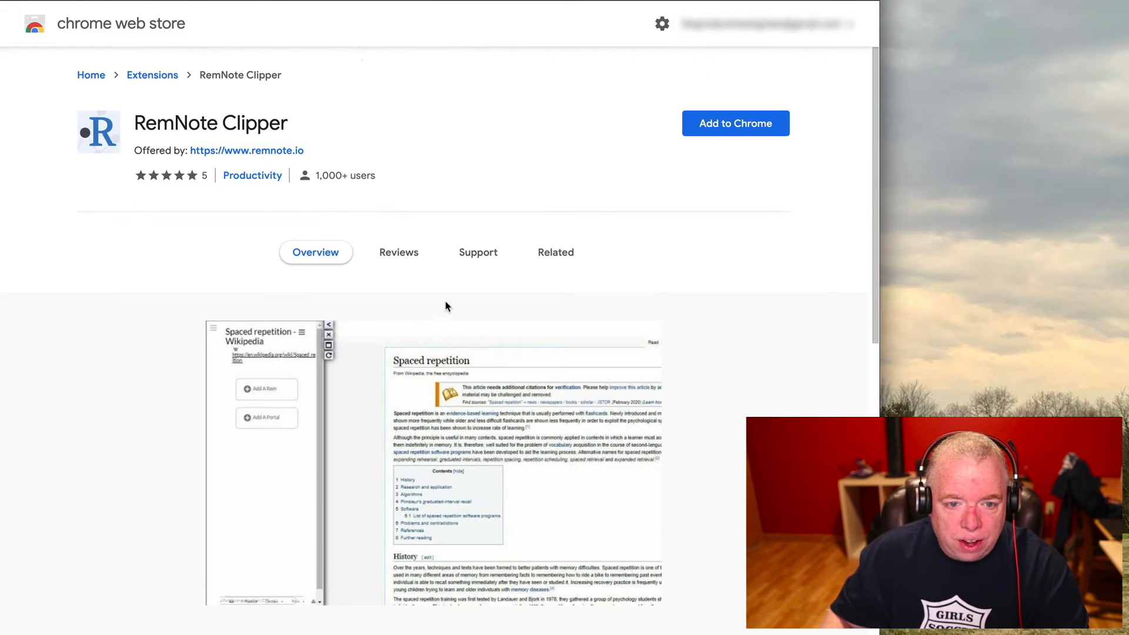
# Step: Add RemNote Clipper to Chrome and accept its requested permissions
pyautogui.click(734, 123)
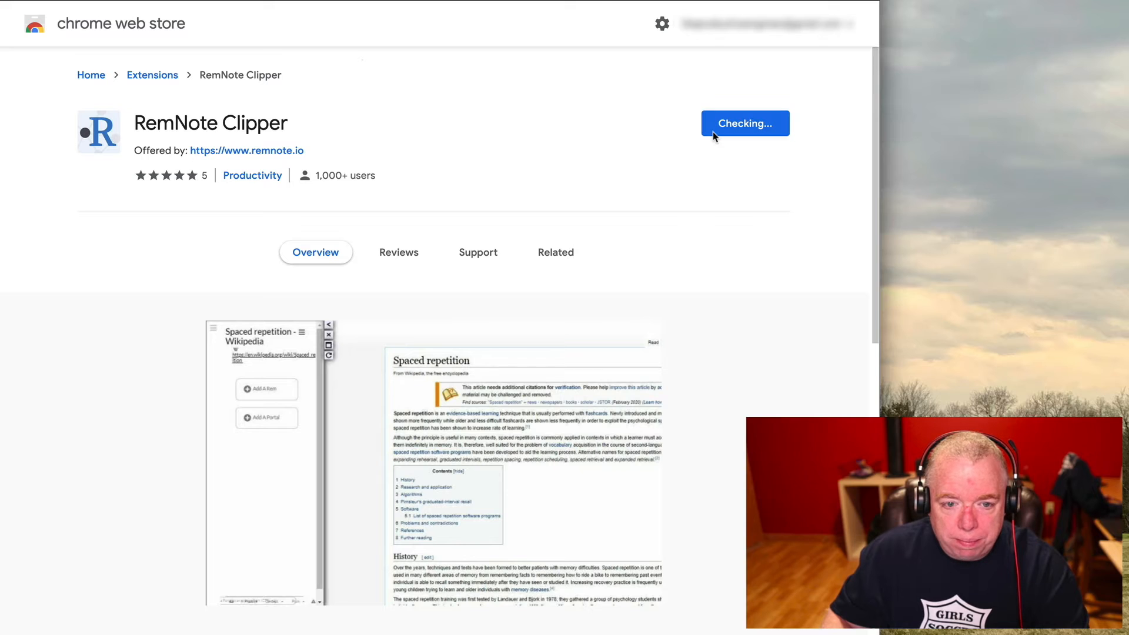
pyautogui.click(745, 123)
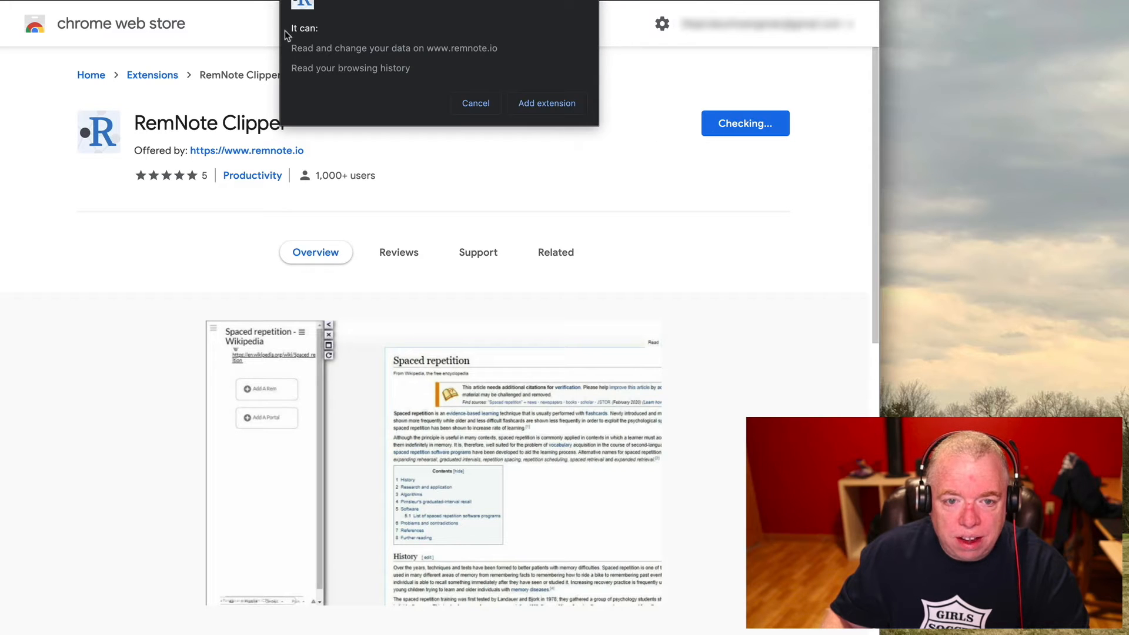
pyautogui.moveTo(543, 89)
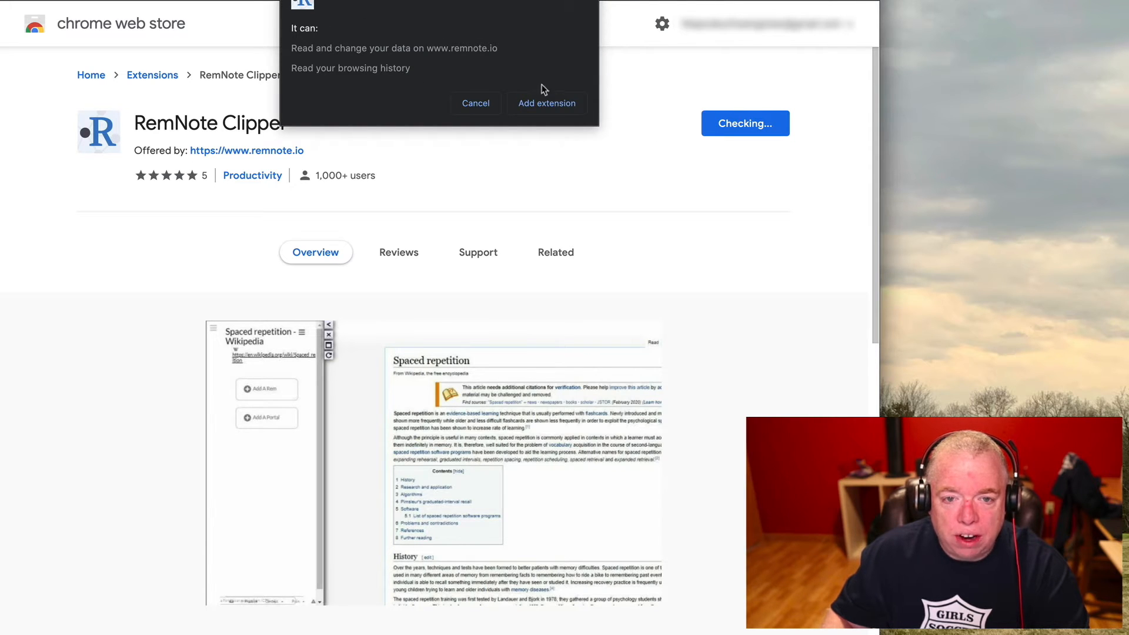
pyautogui.moveTo(465, 48)
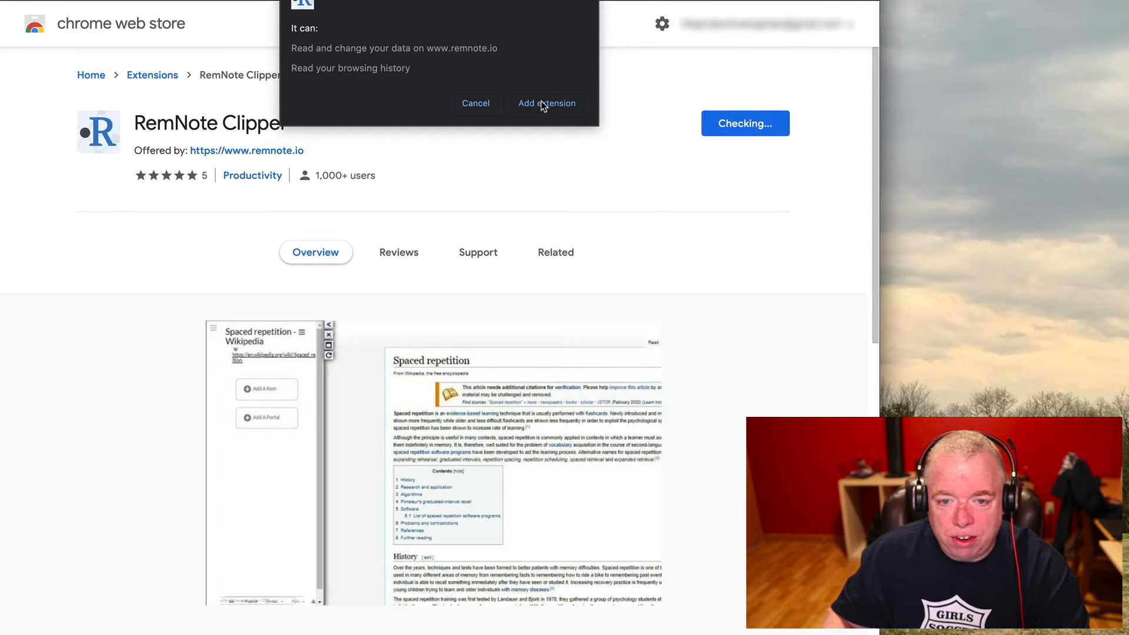
pyautogui.click(547, 104)
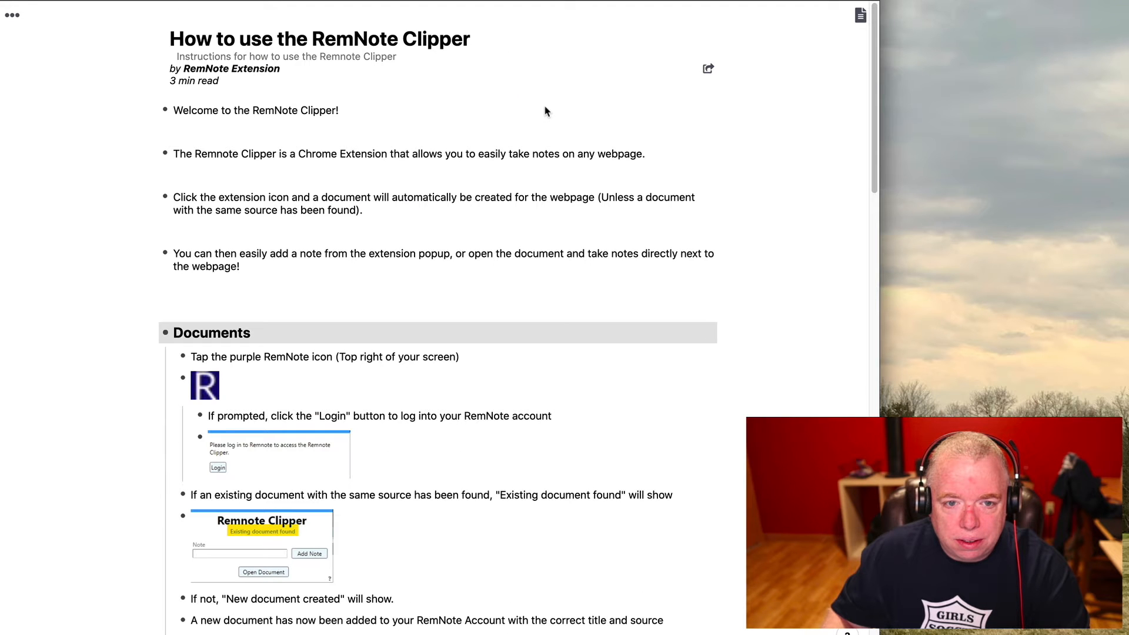
pyautogui.moveTo(182, 166)
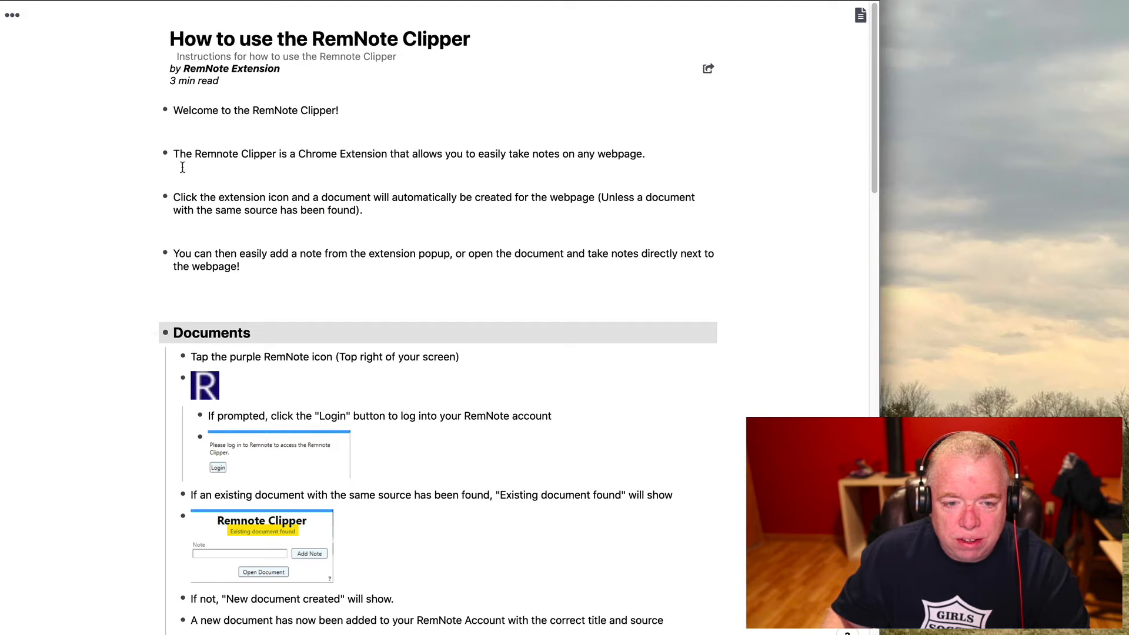
pyautogui.moveTo(359, 181)
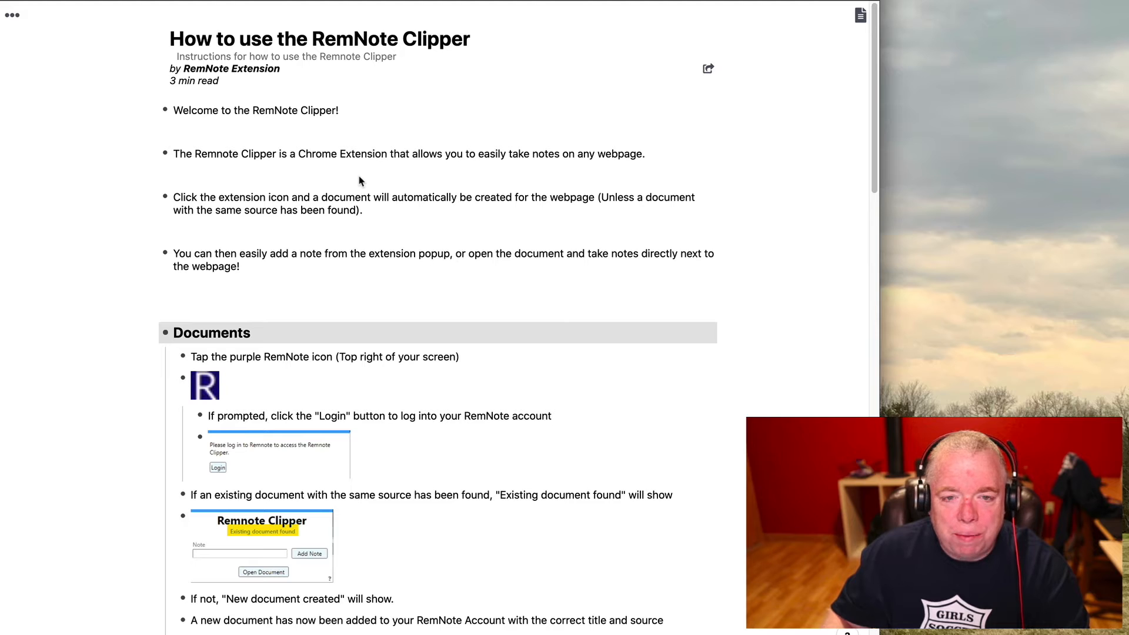
pyautogui.moveTo(451, 96)
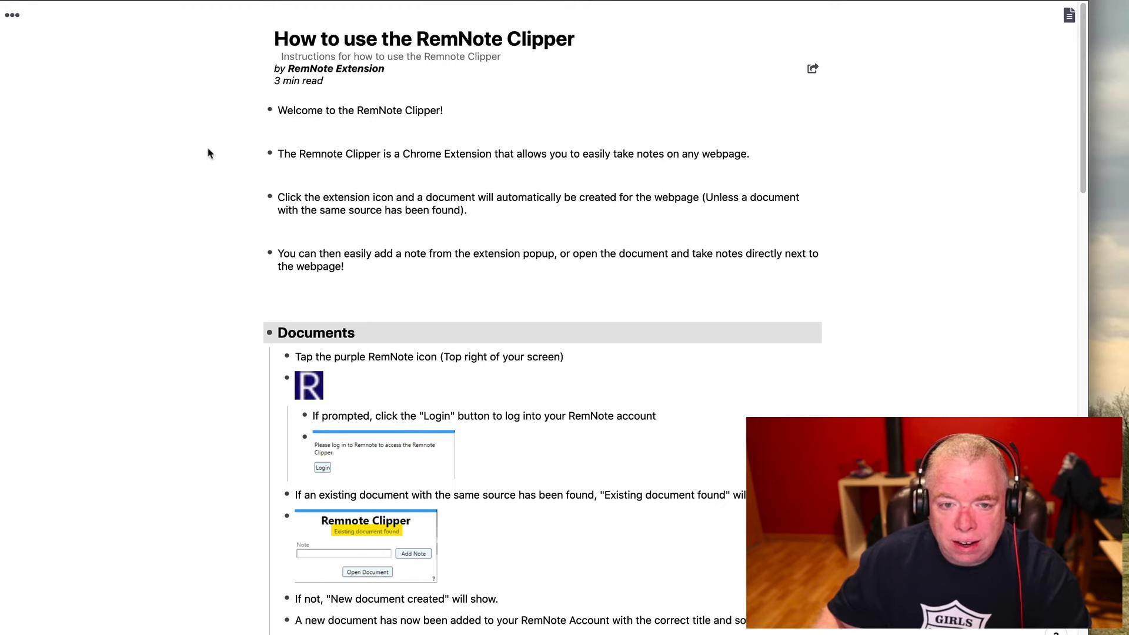
pyautogui.moveTo(306, 55)
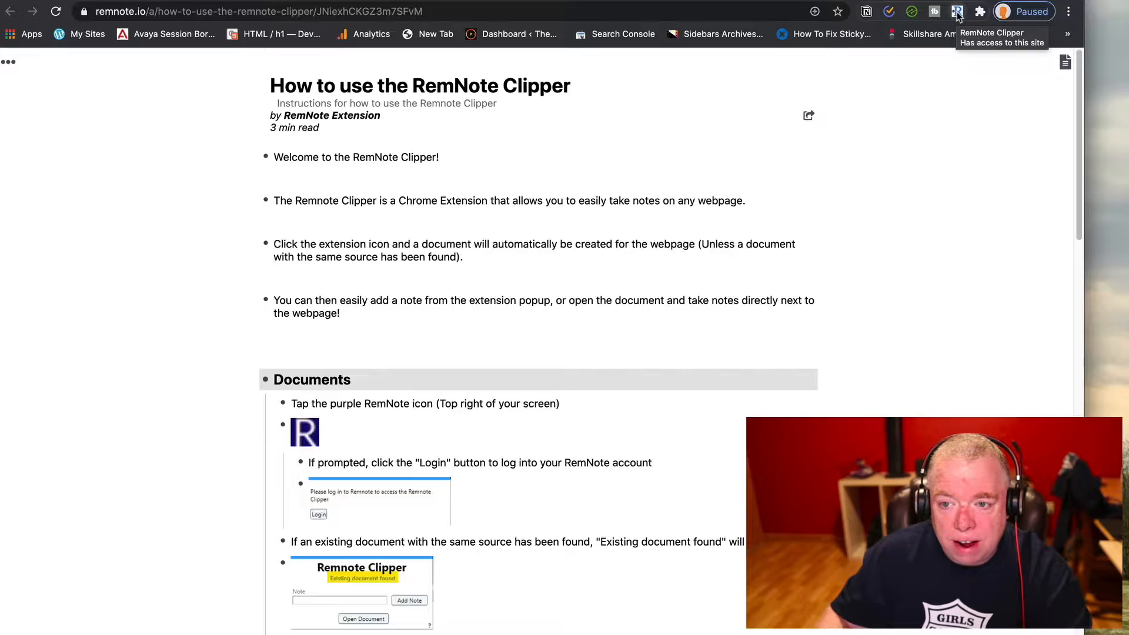
pyautogui.moveTo(980, 12)
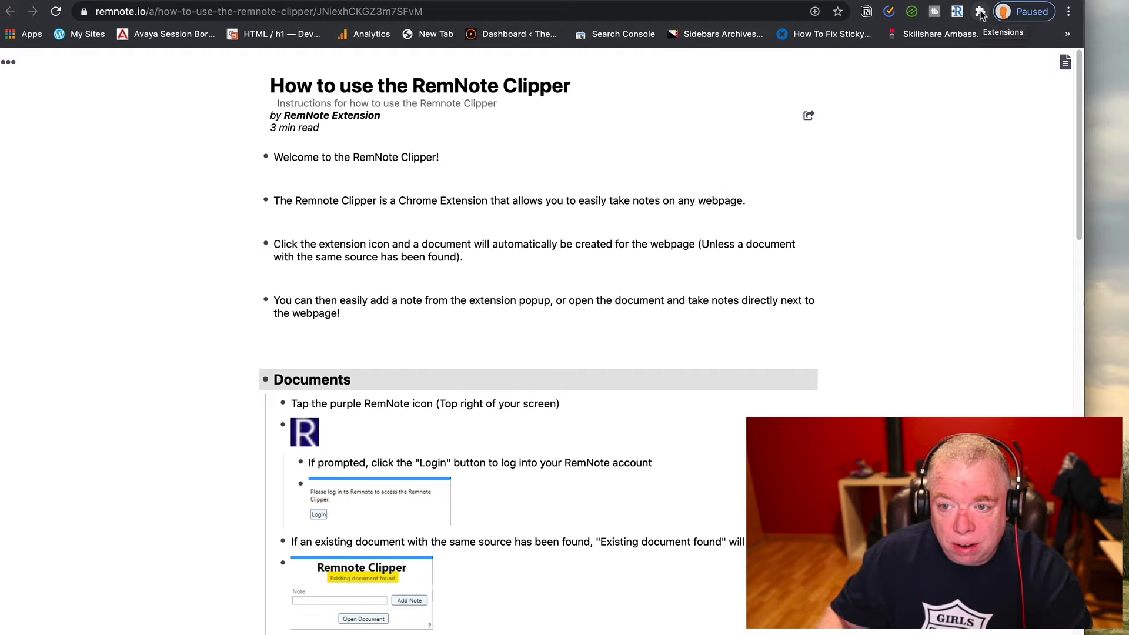
# Step: Unpin RemNote Clipper from the toolbar via the extensions list
pyautogui.click(979, 12)
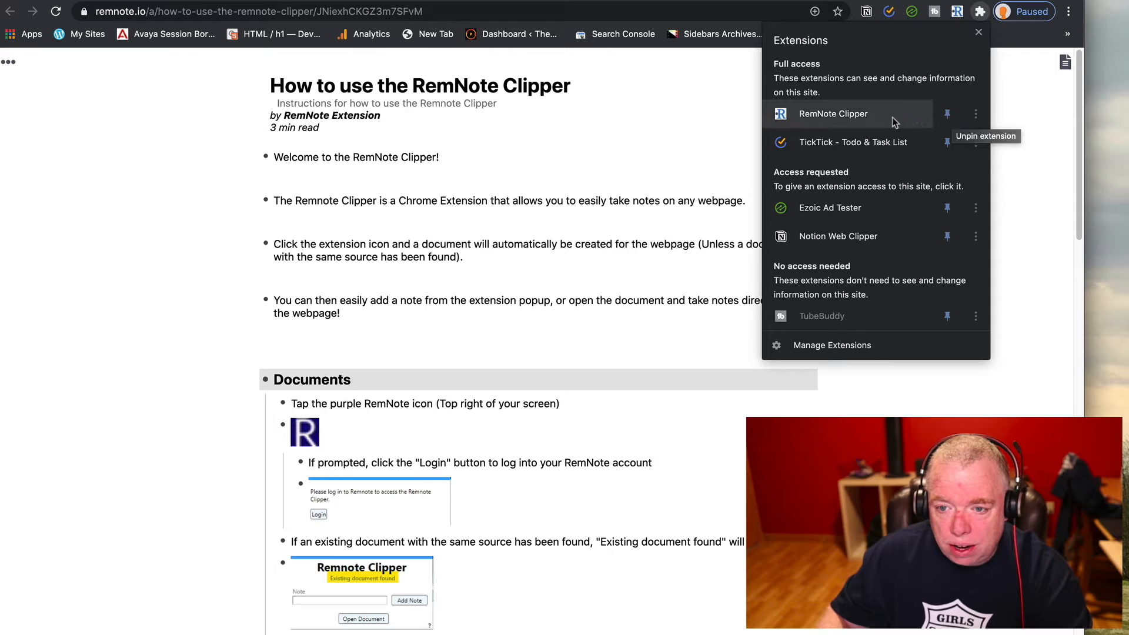
pyautogui.moveTo(948, 114)
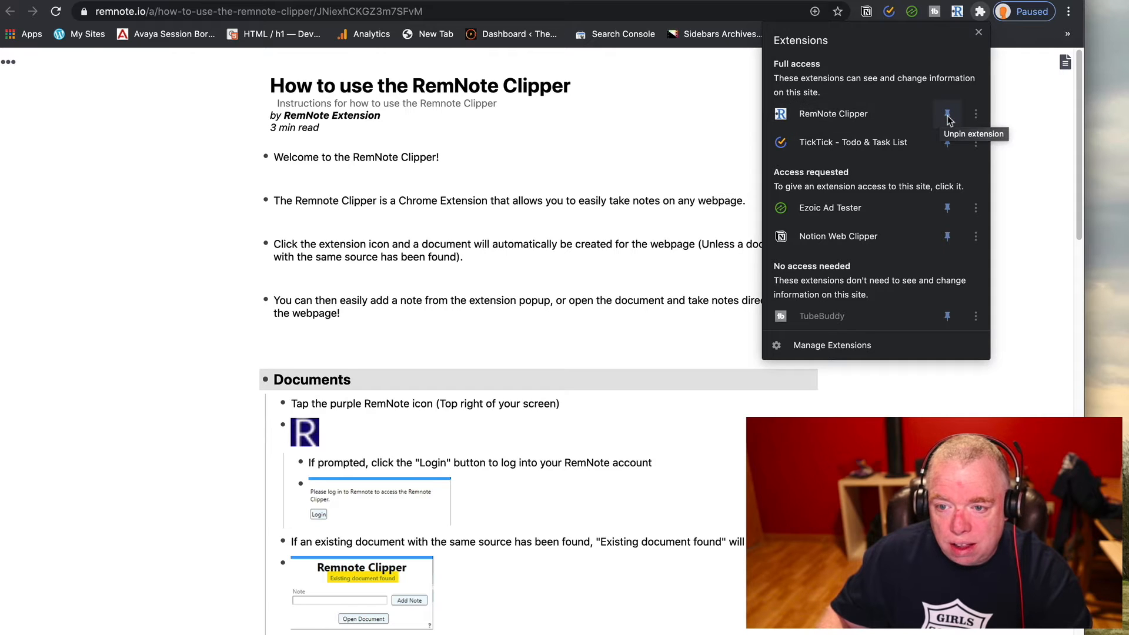
pyautogui.click(947, 114)
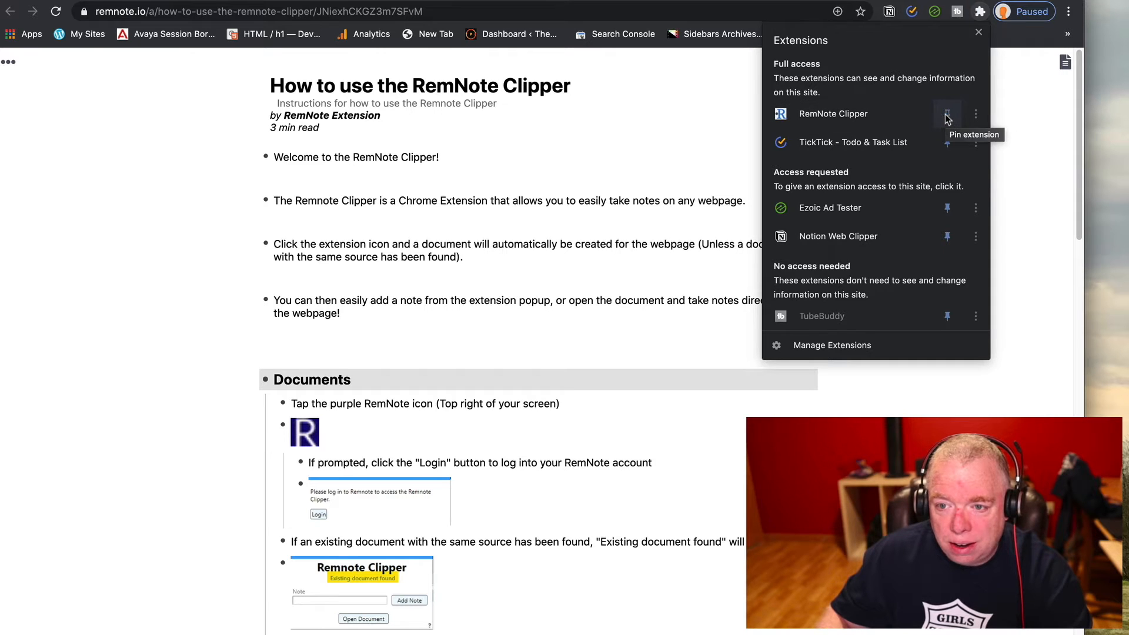
pyautogui.moveTo(942, 21)
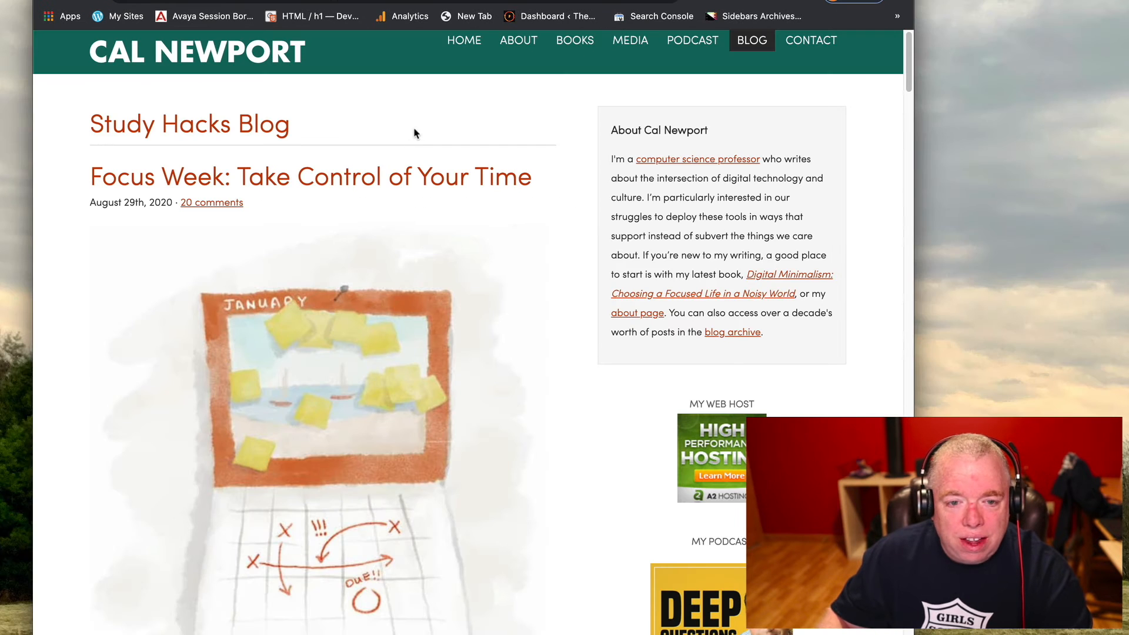
pyautogui.moveTo(137, 440)
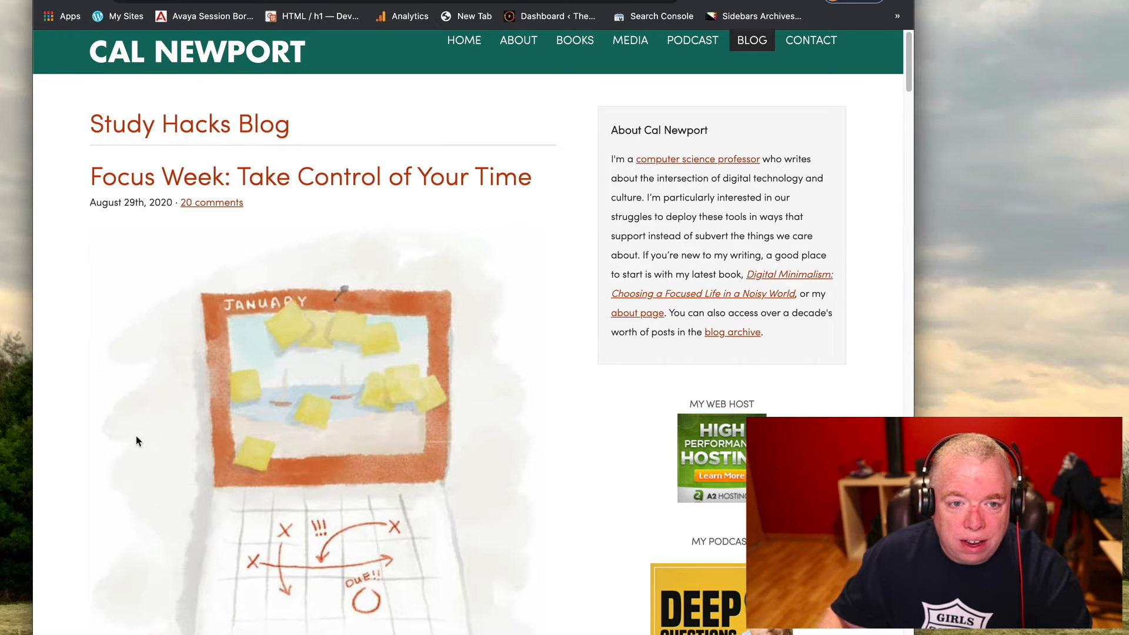
pyautogui.scroll(-3)
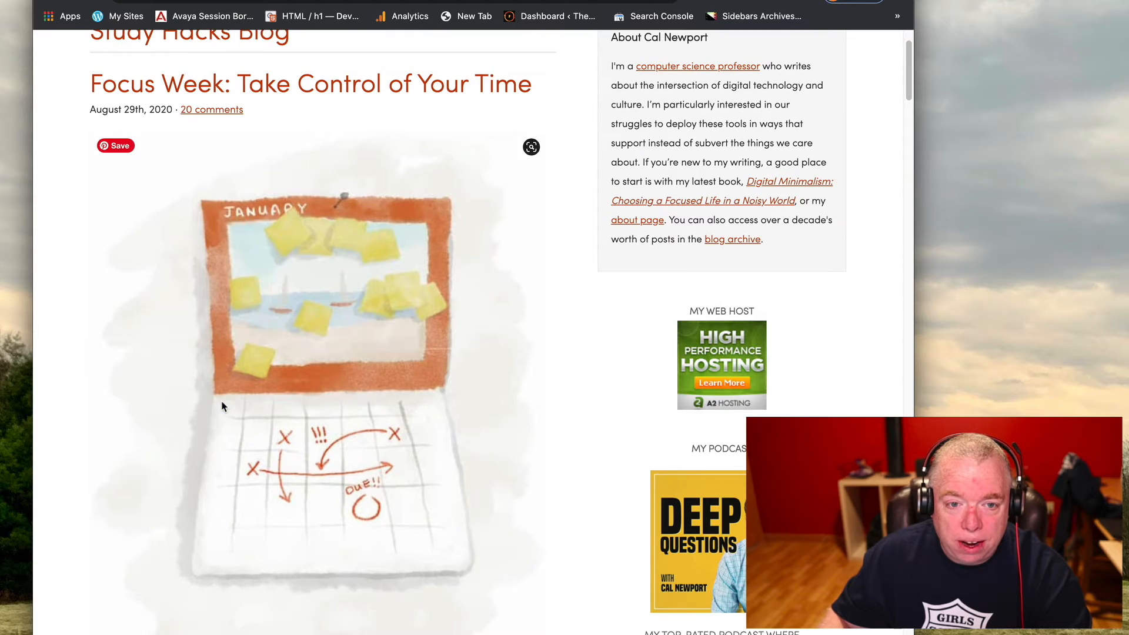
pyautogui.scroll(3)
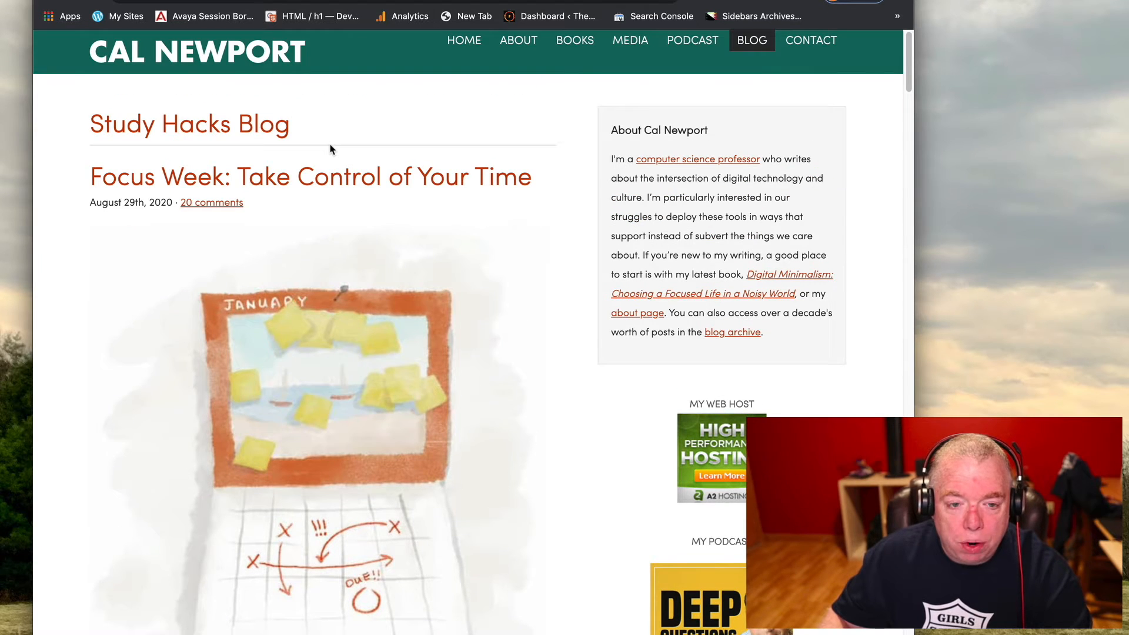
pyautogui.moveTo(133, 61)
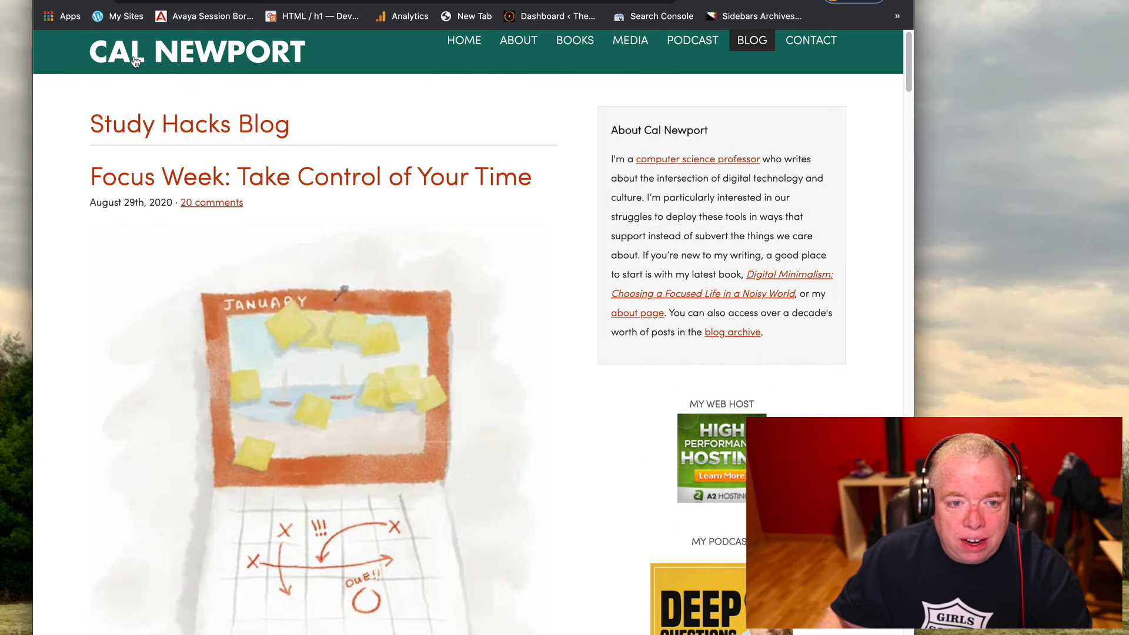
pyautogui.moveTo(259, 119)
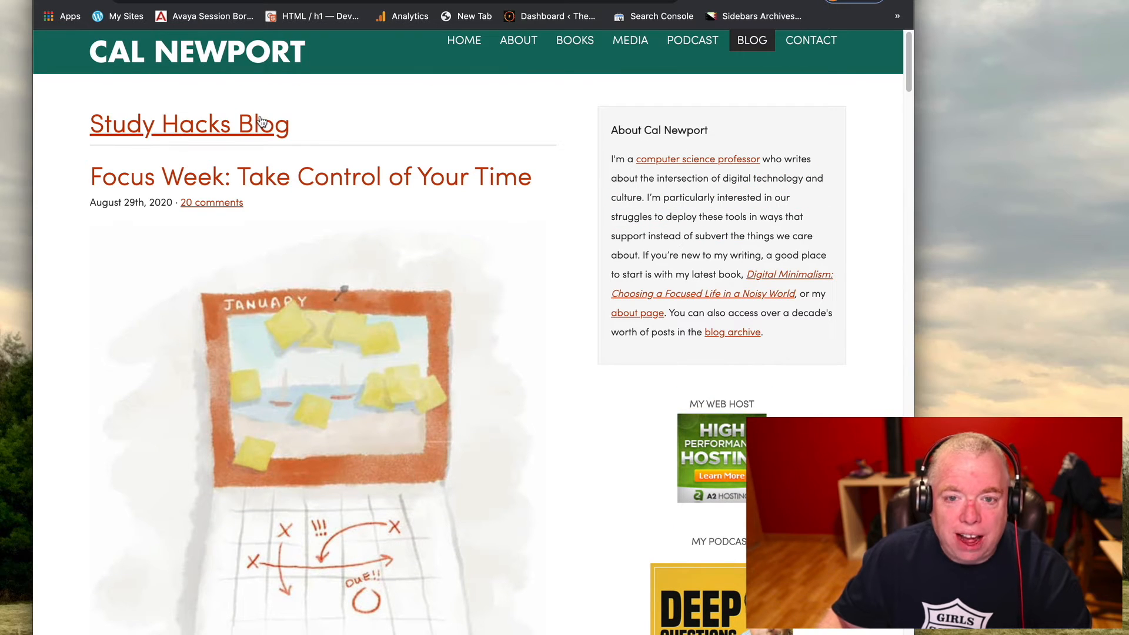
pyautogui.moveTo(277, 143)
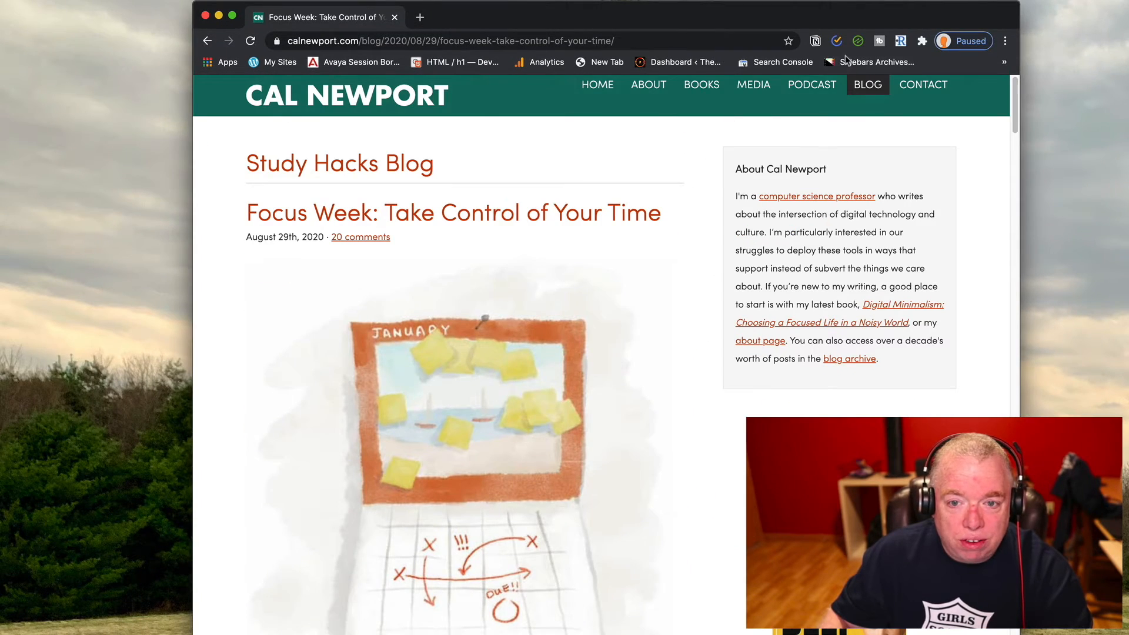
pyautogui.moveTo(515, 281)
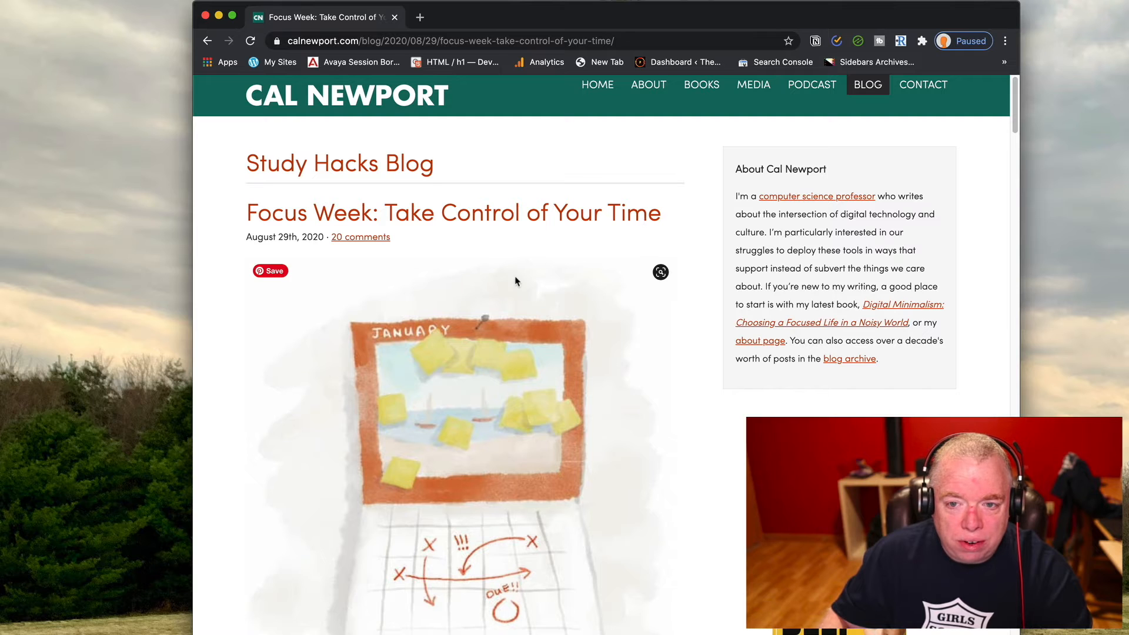
pyautogui.moveTo(903, 56)
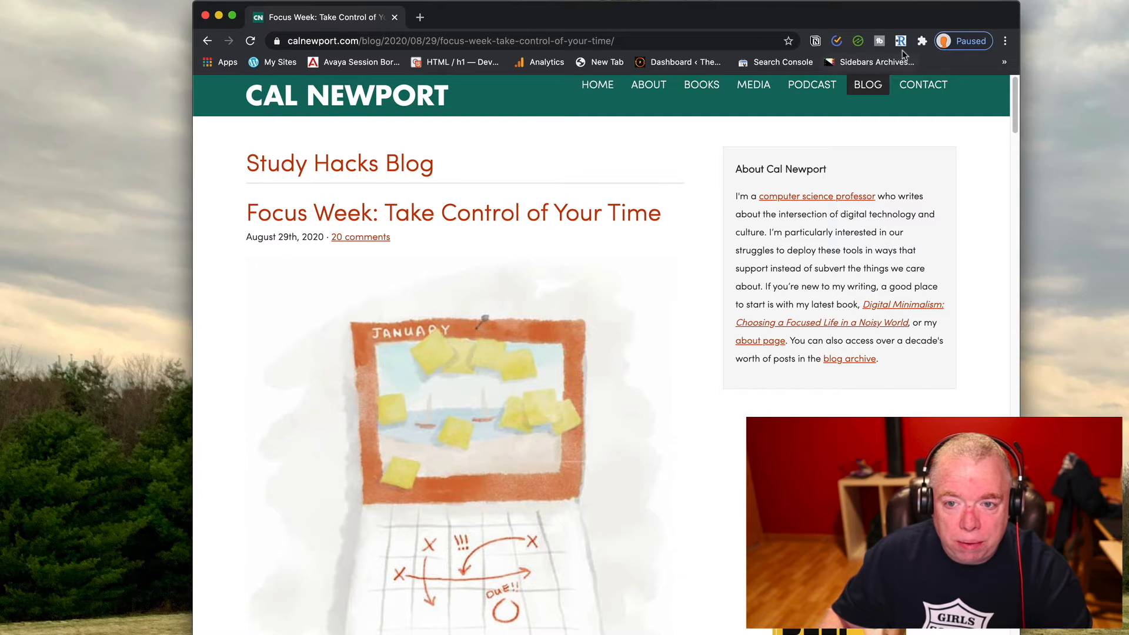
# Step: Select the list/reactive passage and load it into the clipper's Note field
pyautogui.scroll(-3)
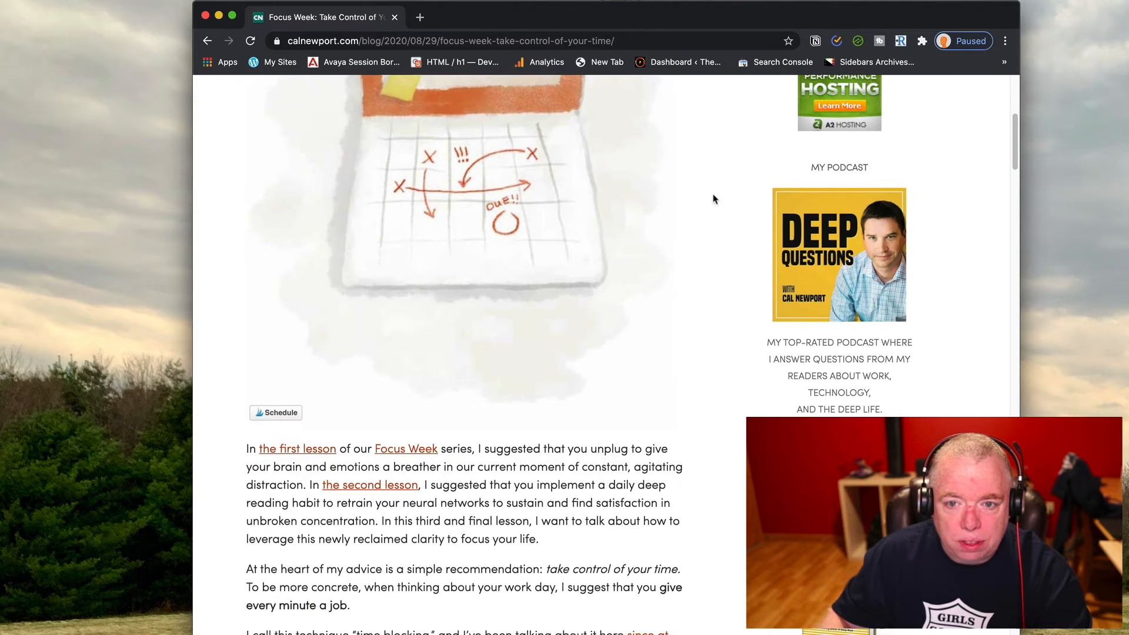
pyautogui.scroll(-3)
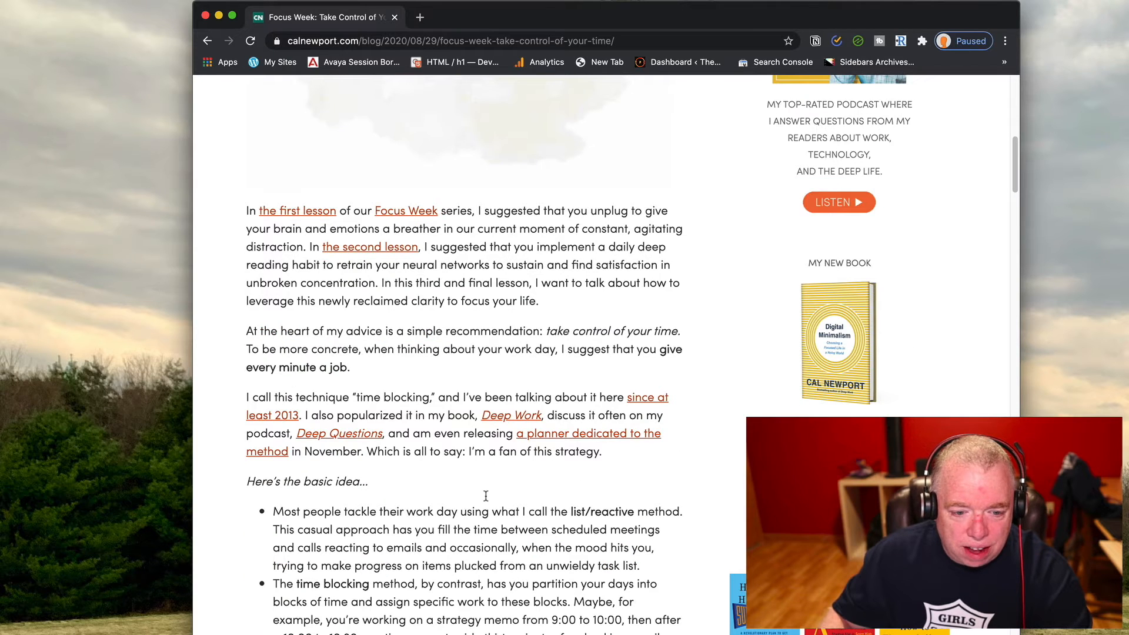
pyautogui.scroll(-3)
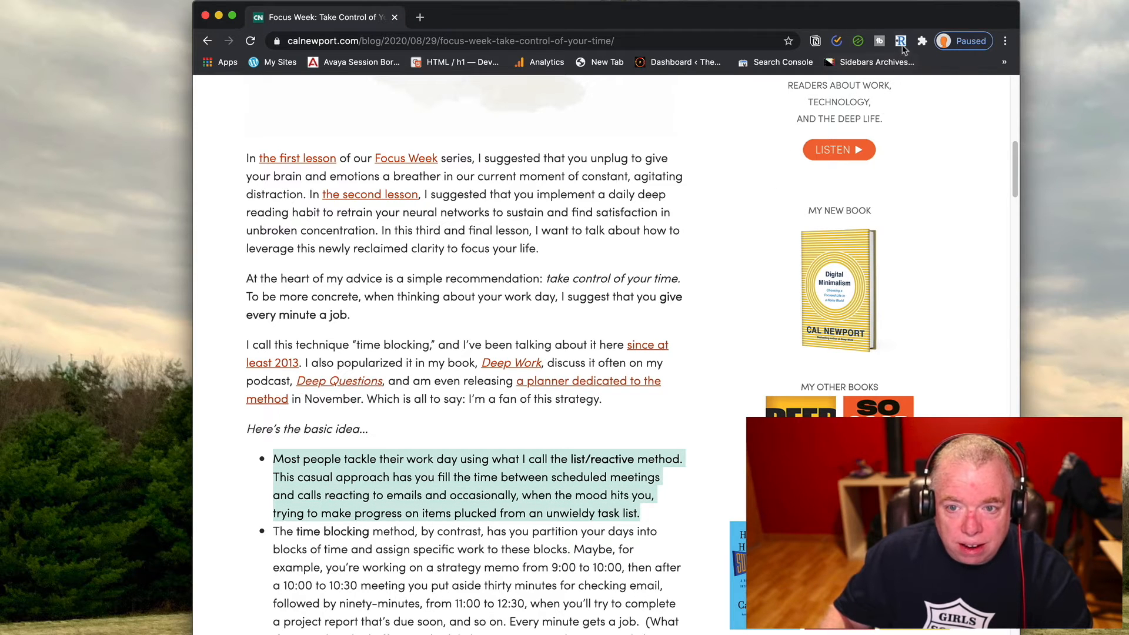
pyautogui.click(900, 40)
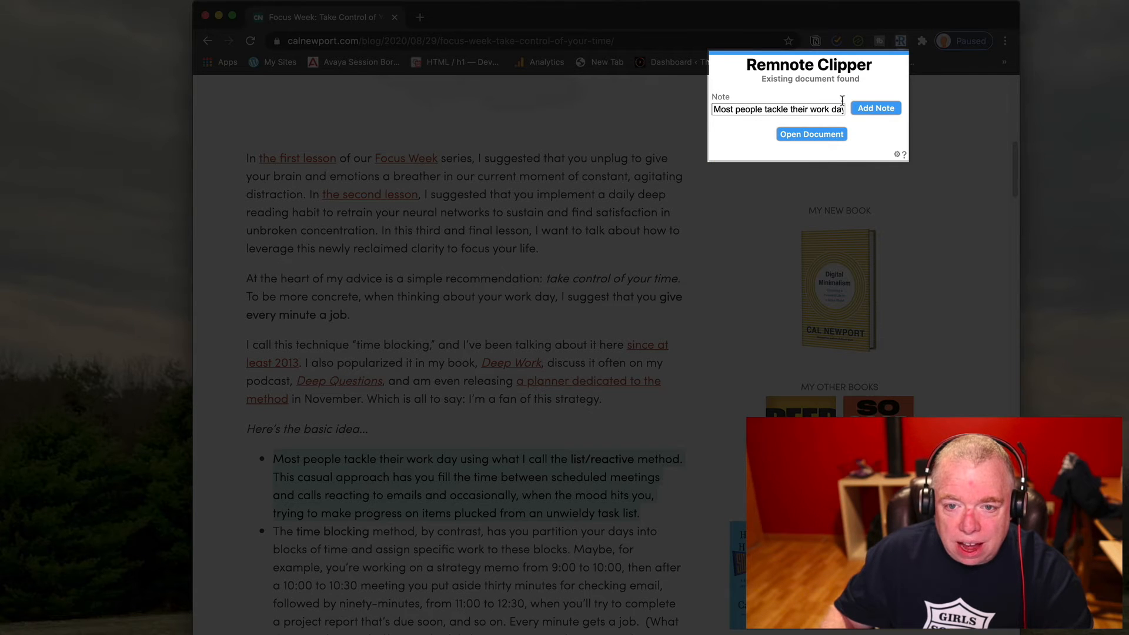
pyautogui.tripleClick(777, 109)
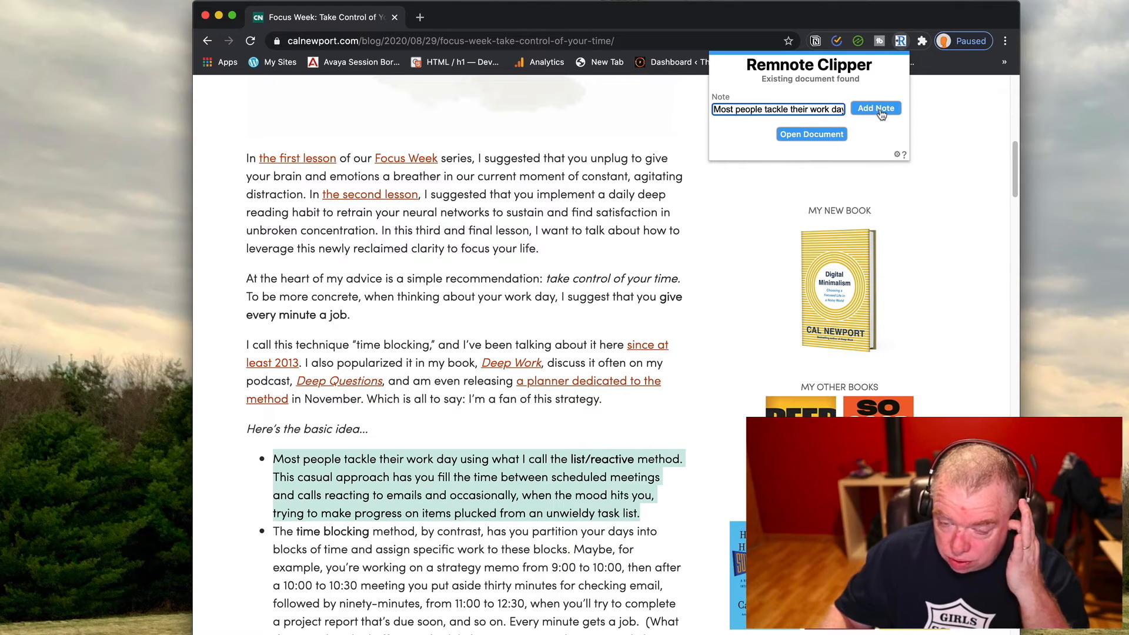
# Step: Add the list/reactive passage as a note in the post's RemNote document
pyautogui.click(874, 109)
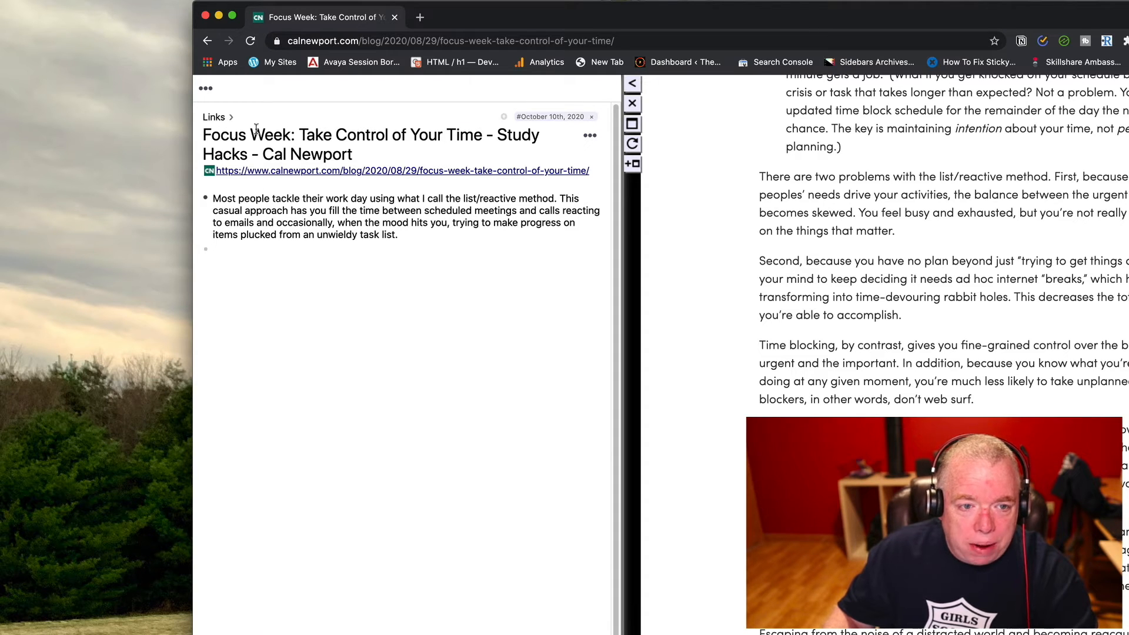
pyautogui.moveTo(456, 152)
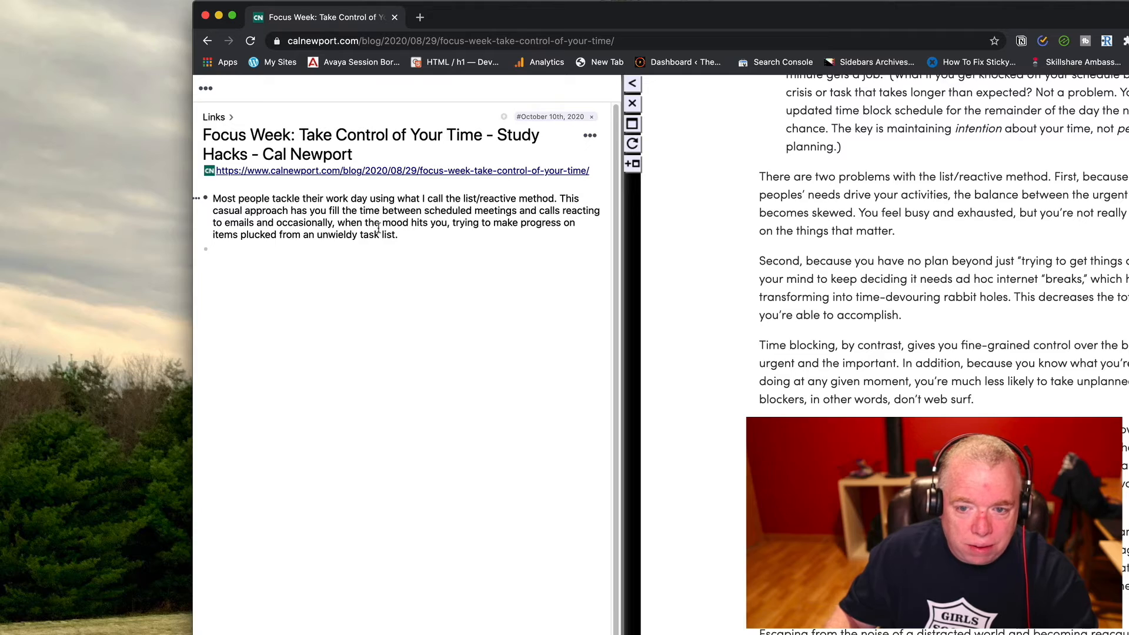
pyautogui.moveTo(242, 202)
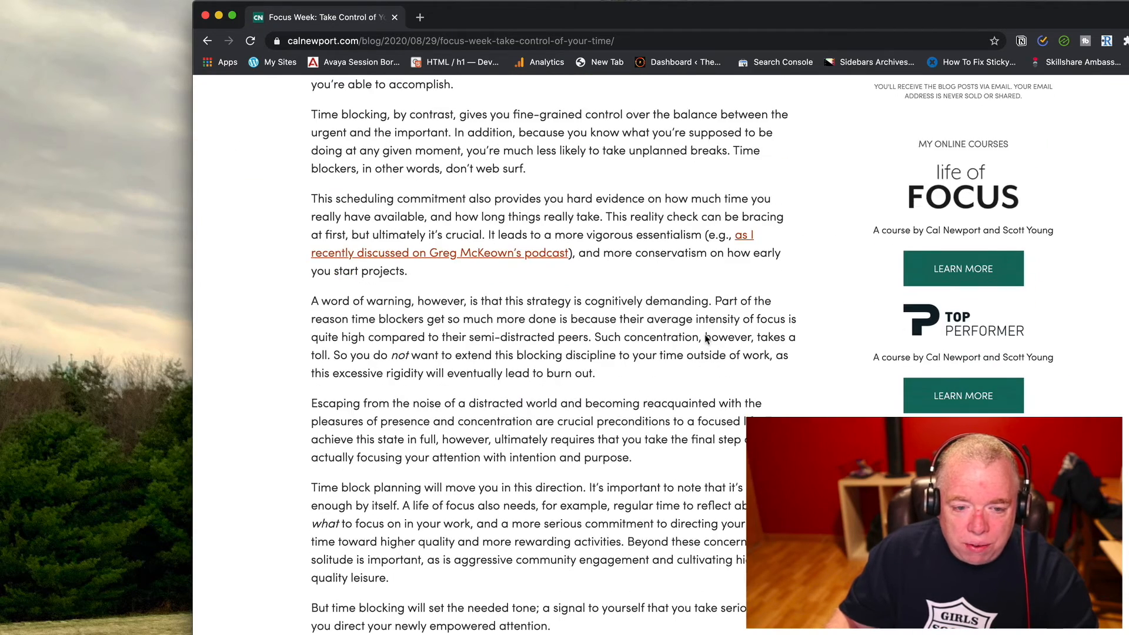
# Step: Clip the 'Second, because you have no plan' paragraph as the second bullet
pyautogui.scroll(3)
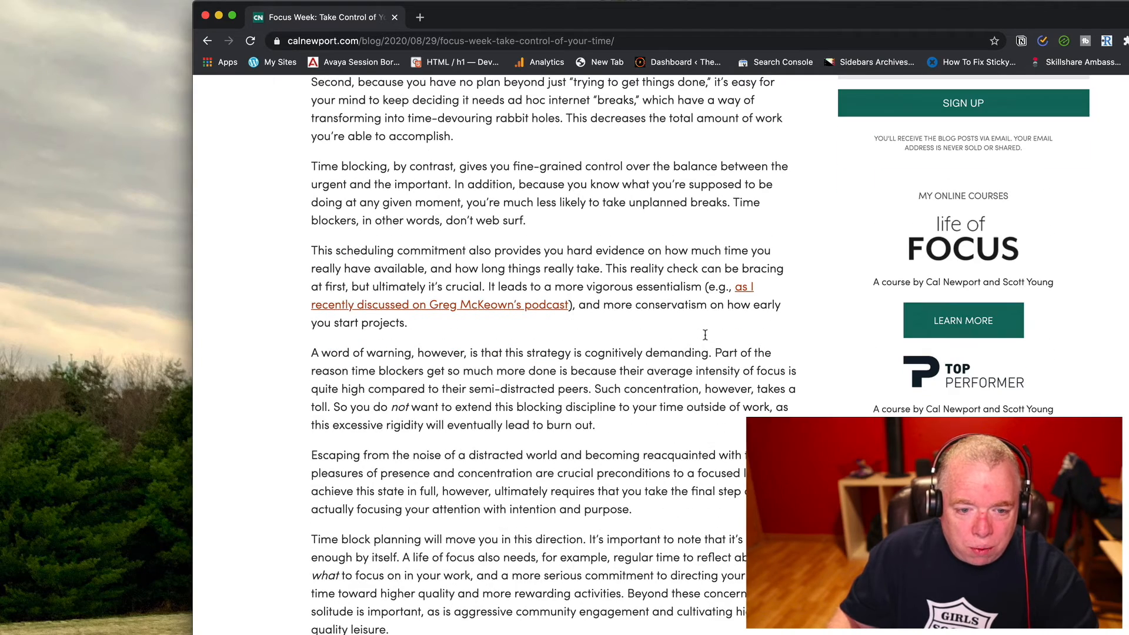
pyautogui.scroll(3)
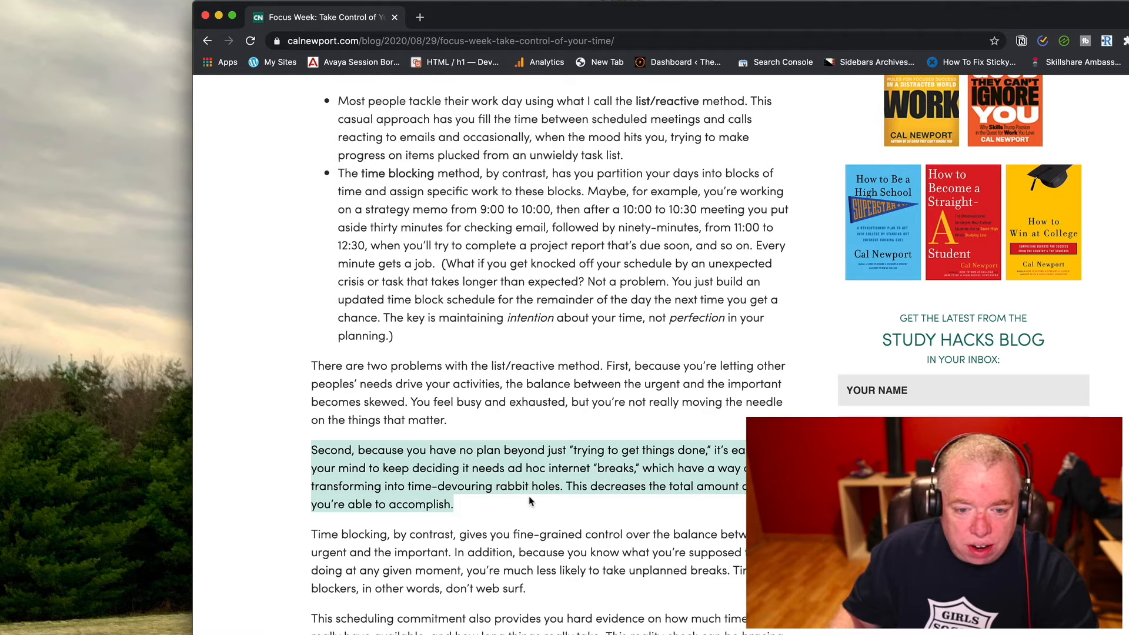
pyautogui.moveTo(409, 458)
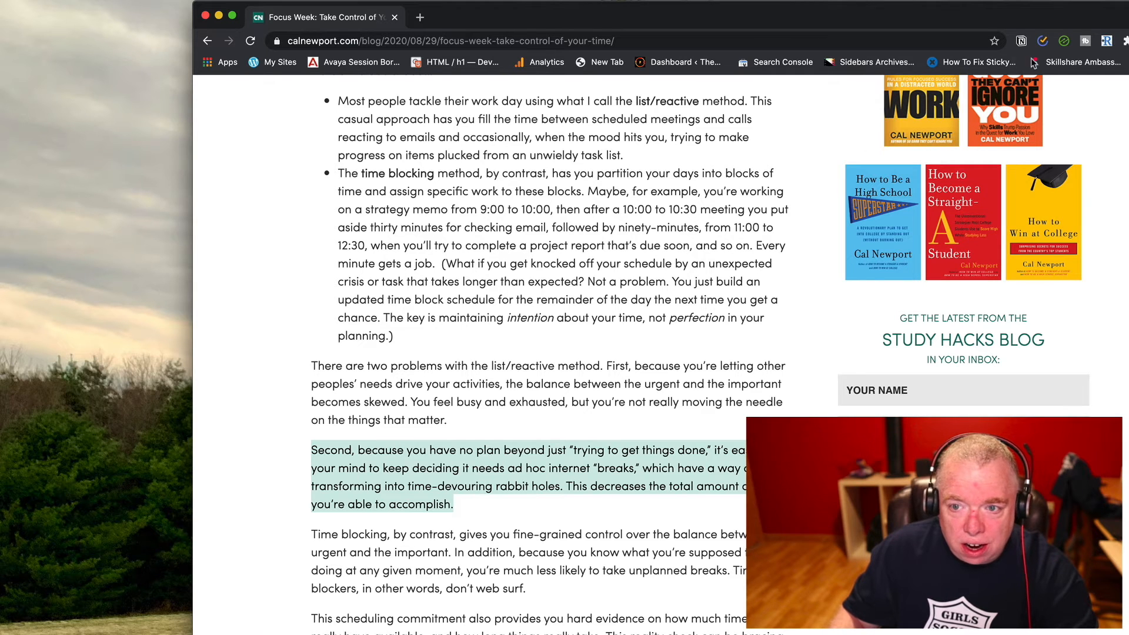
pyautogui.click(1106, 41)
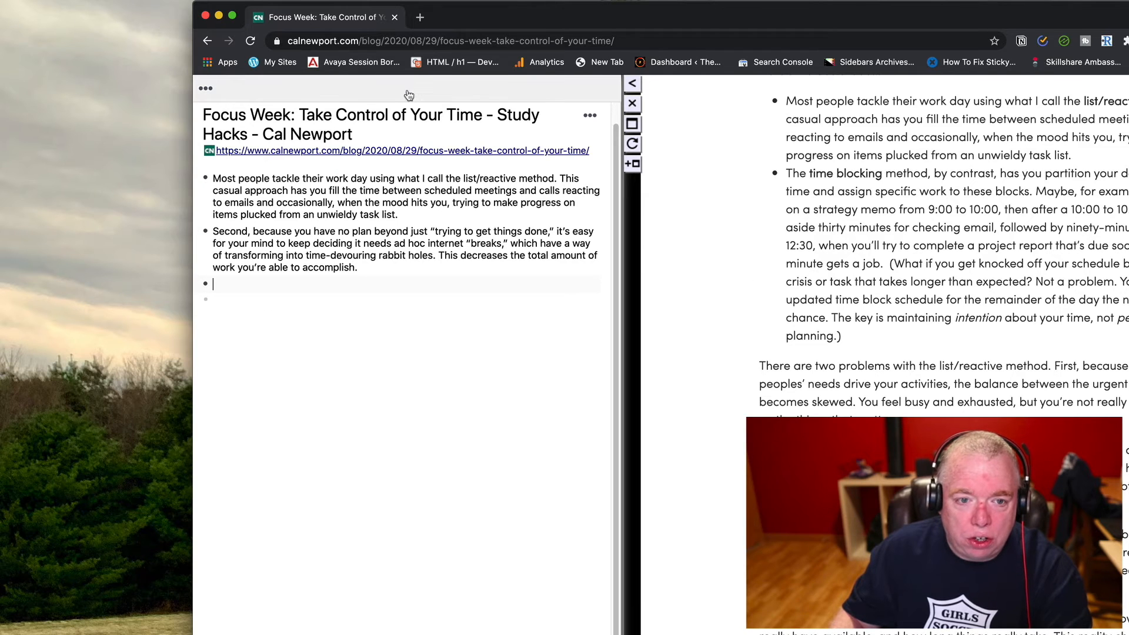
pyautogui.moveTo(534, 128)
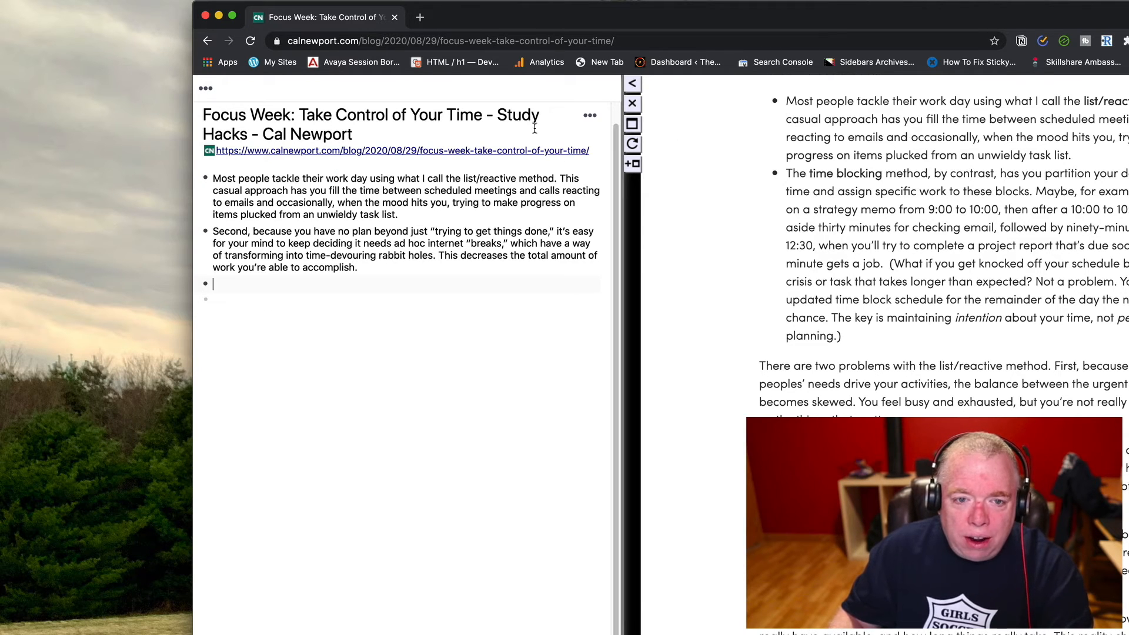
pyautogui.moveTo(763, 118)
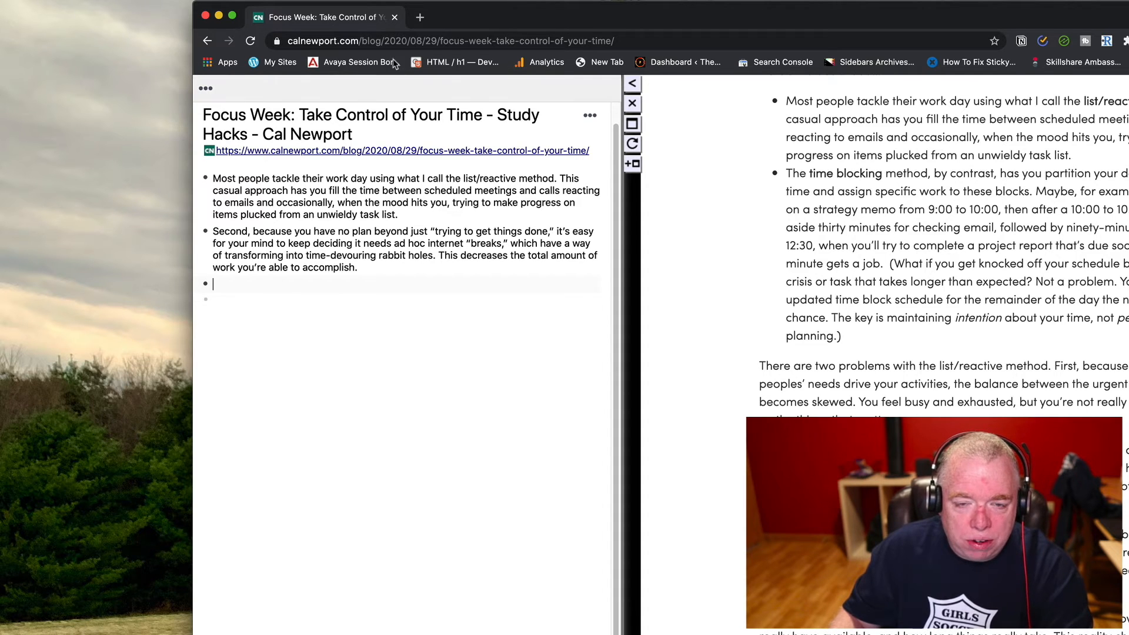
pyautogui.moveTo(497, 155)
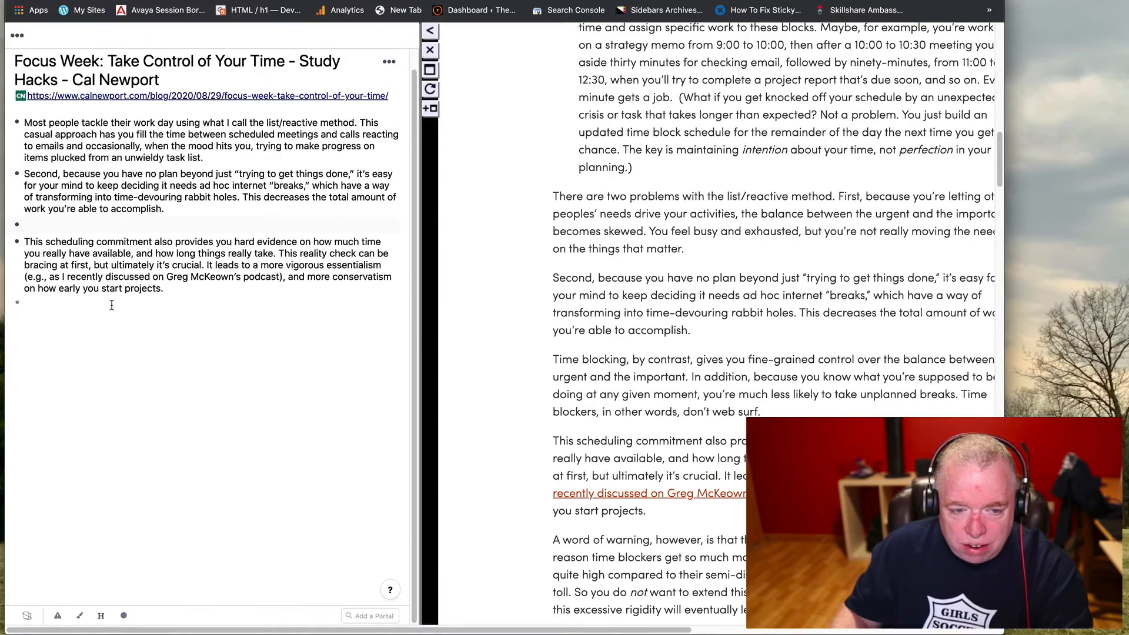
# Step: Scroll to the 'If you're looking to go beyond' paragraph and review the four clipped passages
pyautogui.scroll(-3)
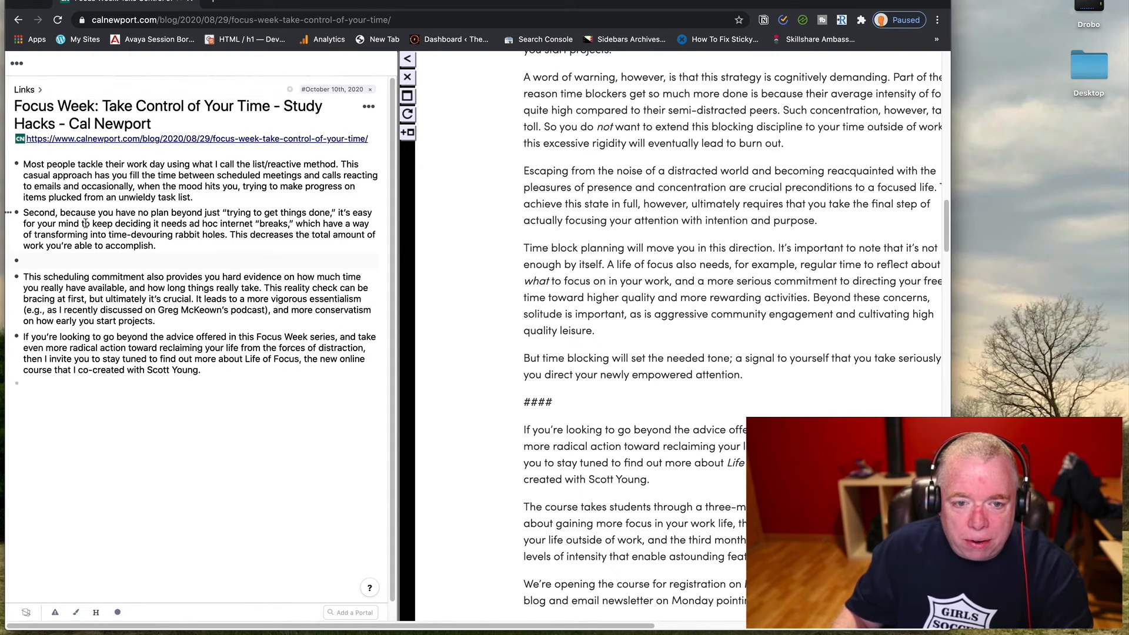
pyautogui.scroll(3)
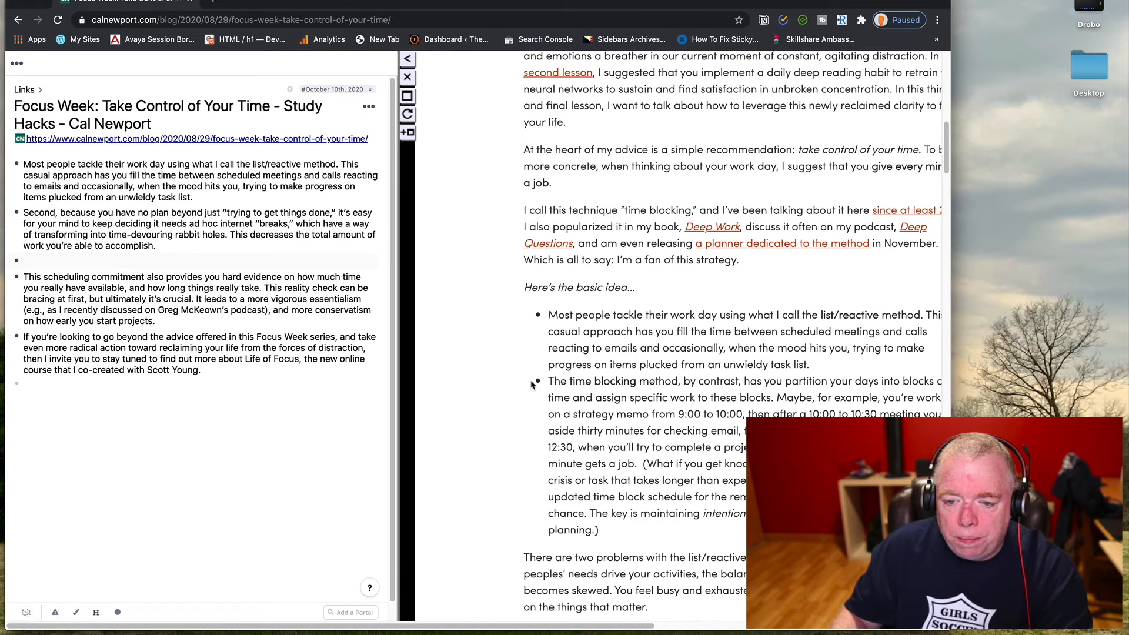
pyautogui.moveTo(238, 176)
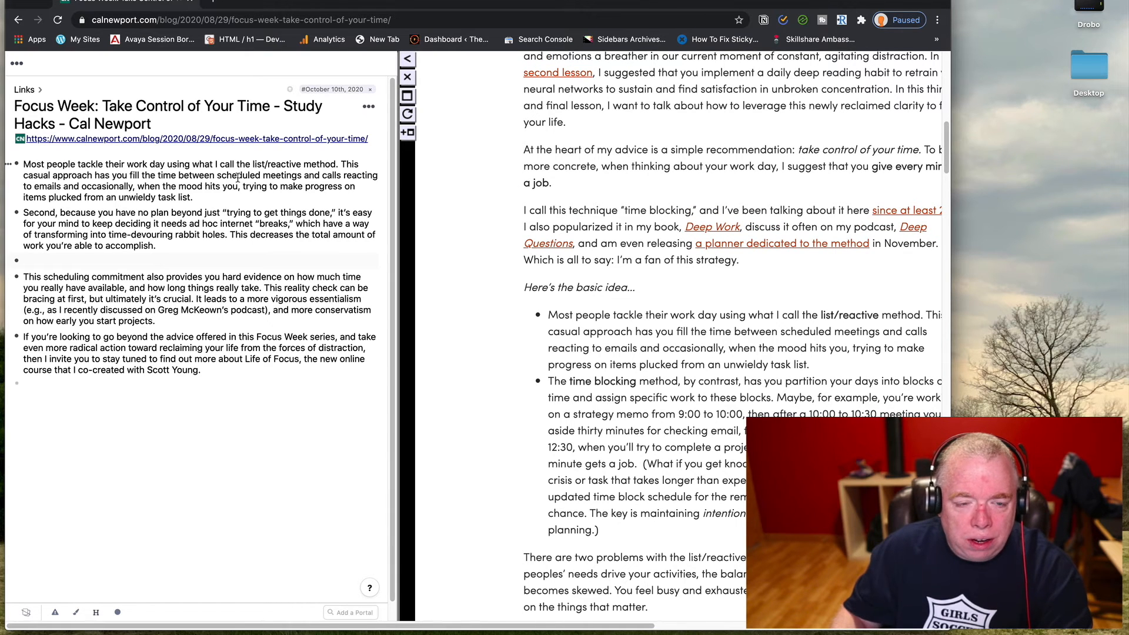